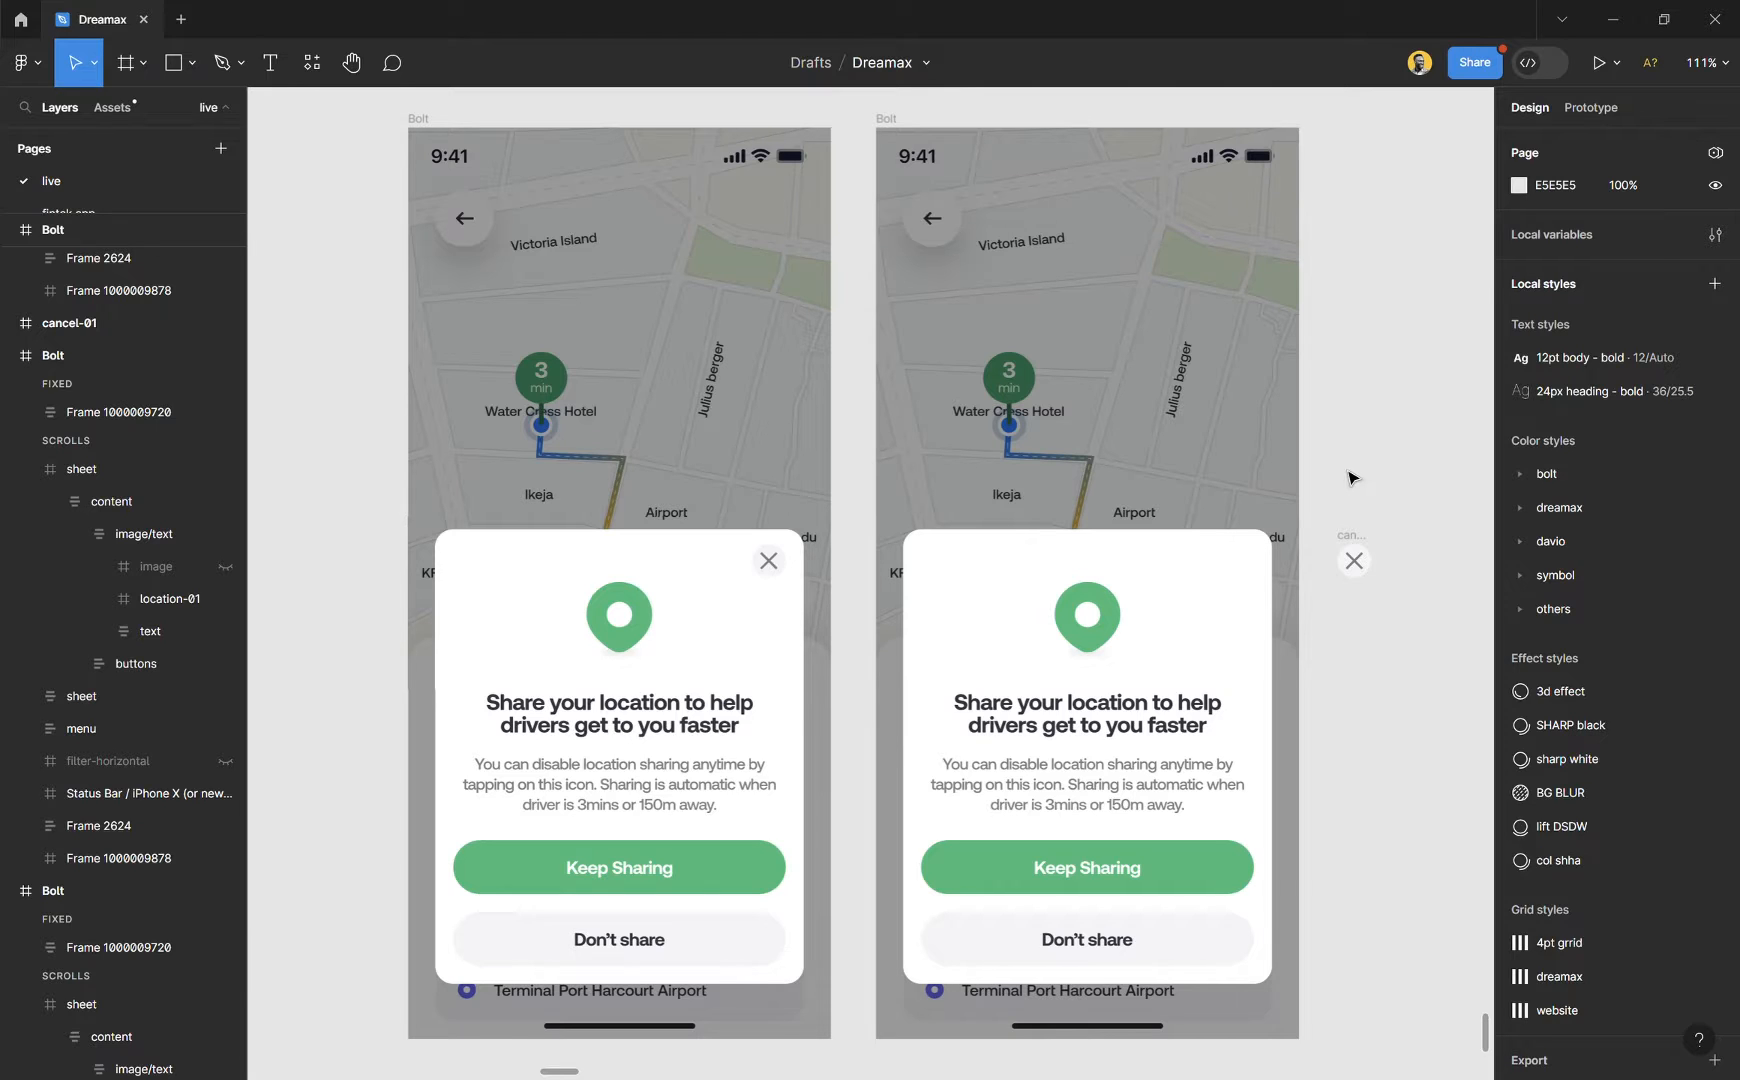
mouse_move(1396, 539)
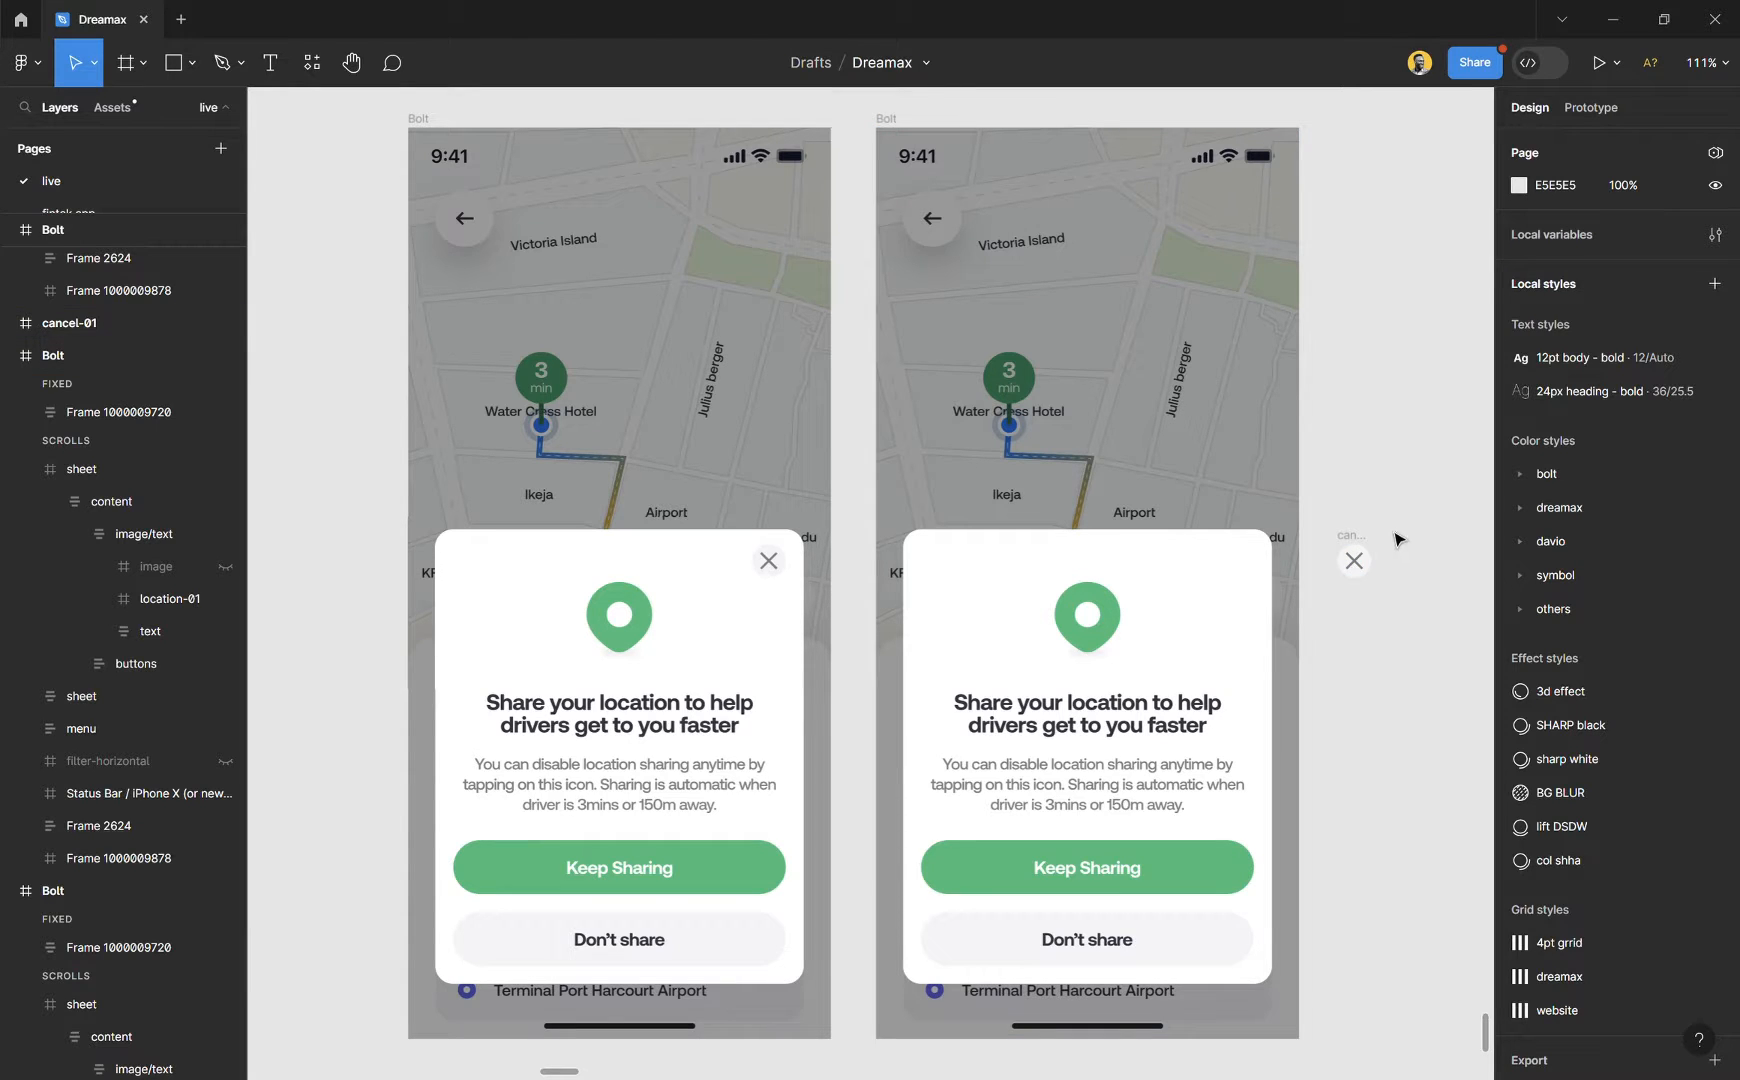
mouse_move(1390, 524)
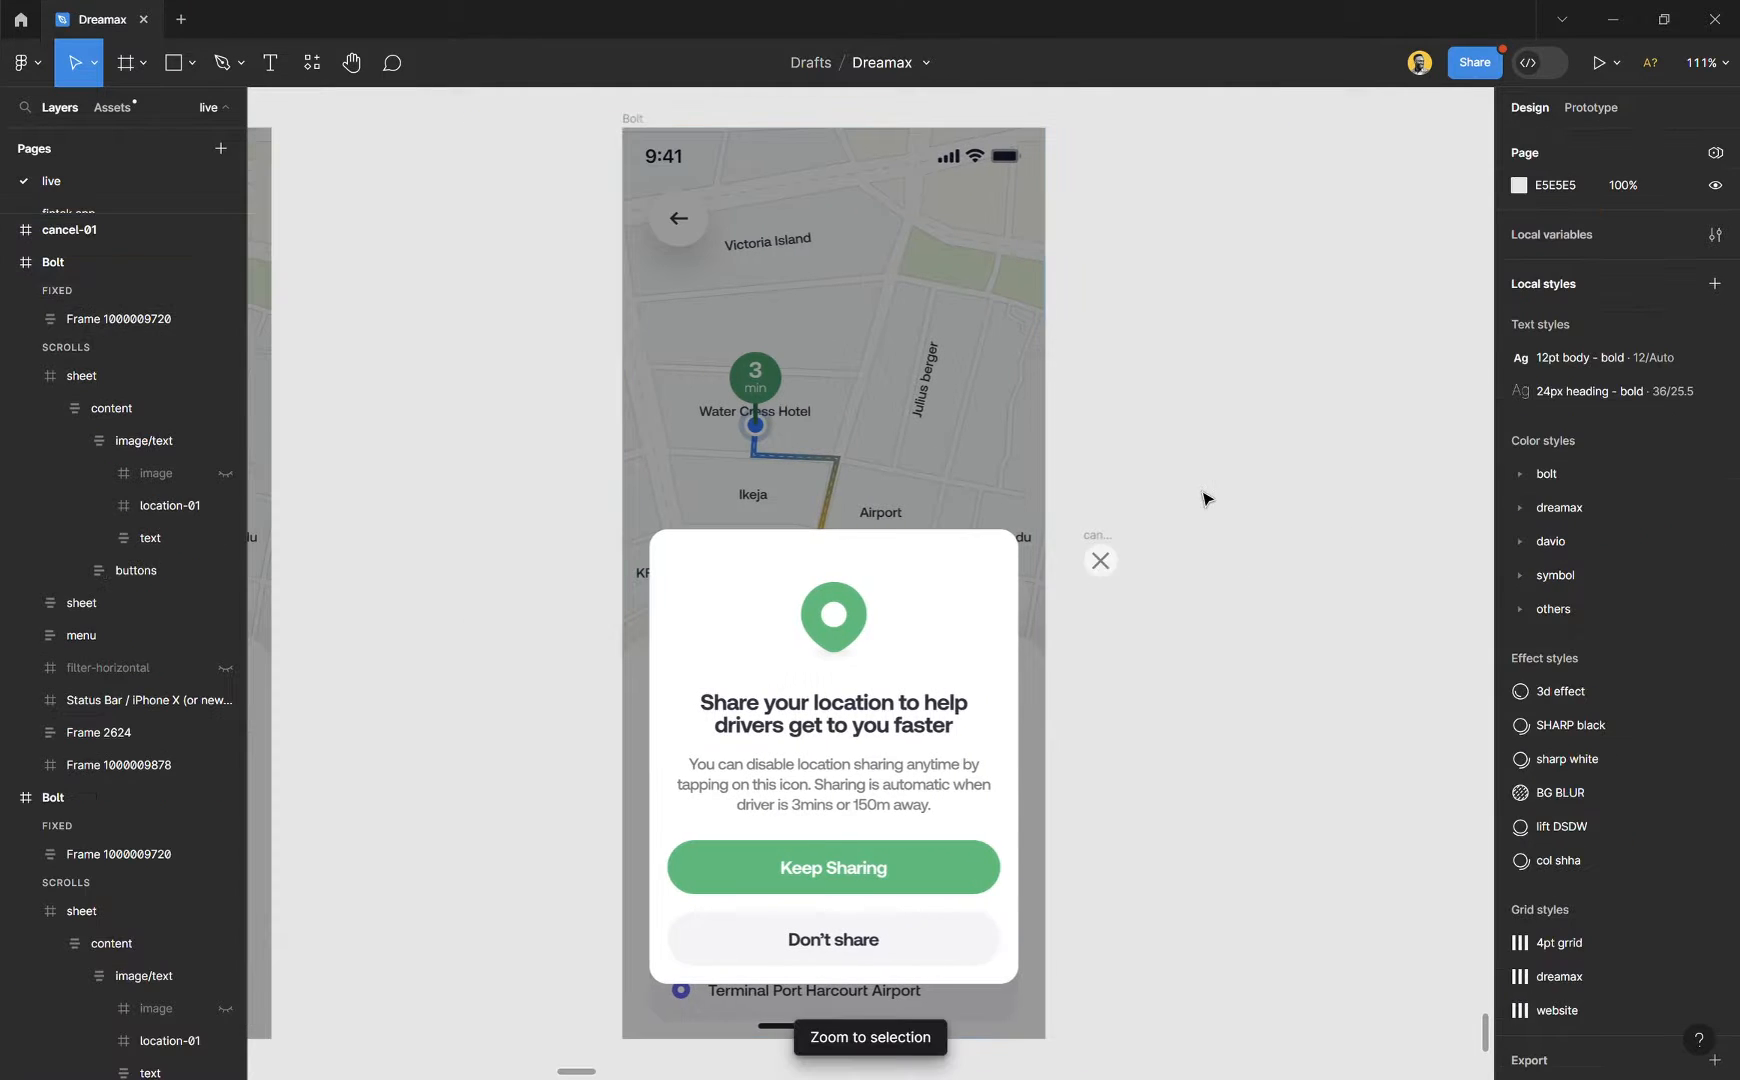
- Select the phone screen that holds the location-sharing modal
left_click(1099, 561)
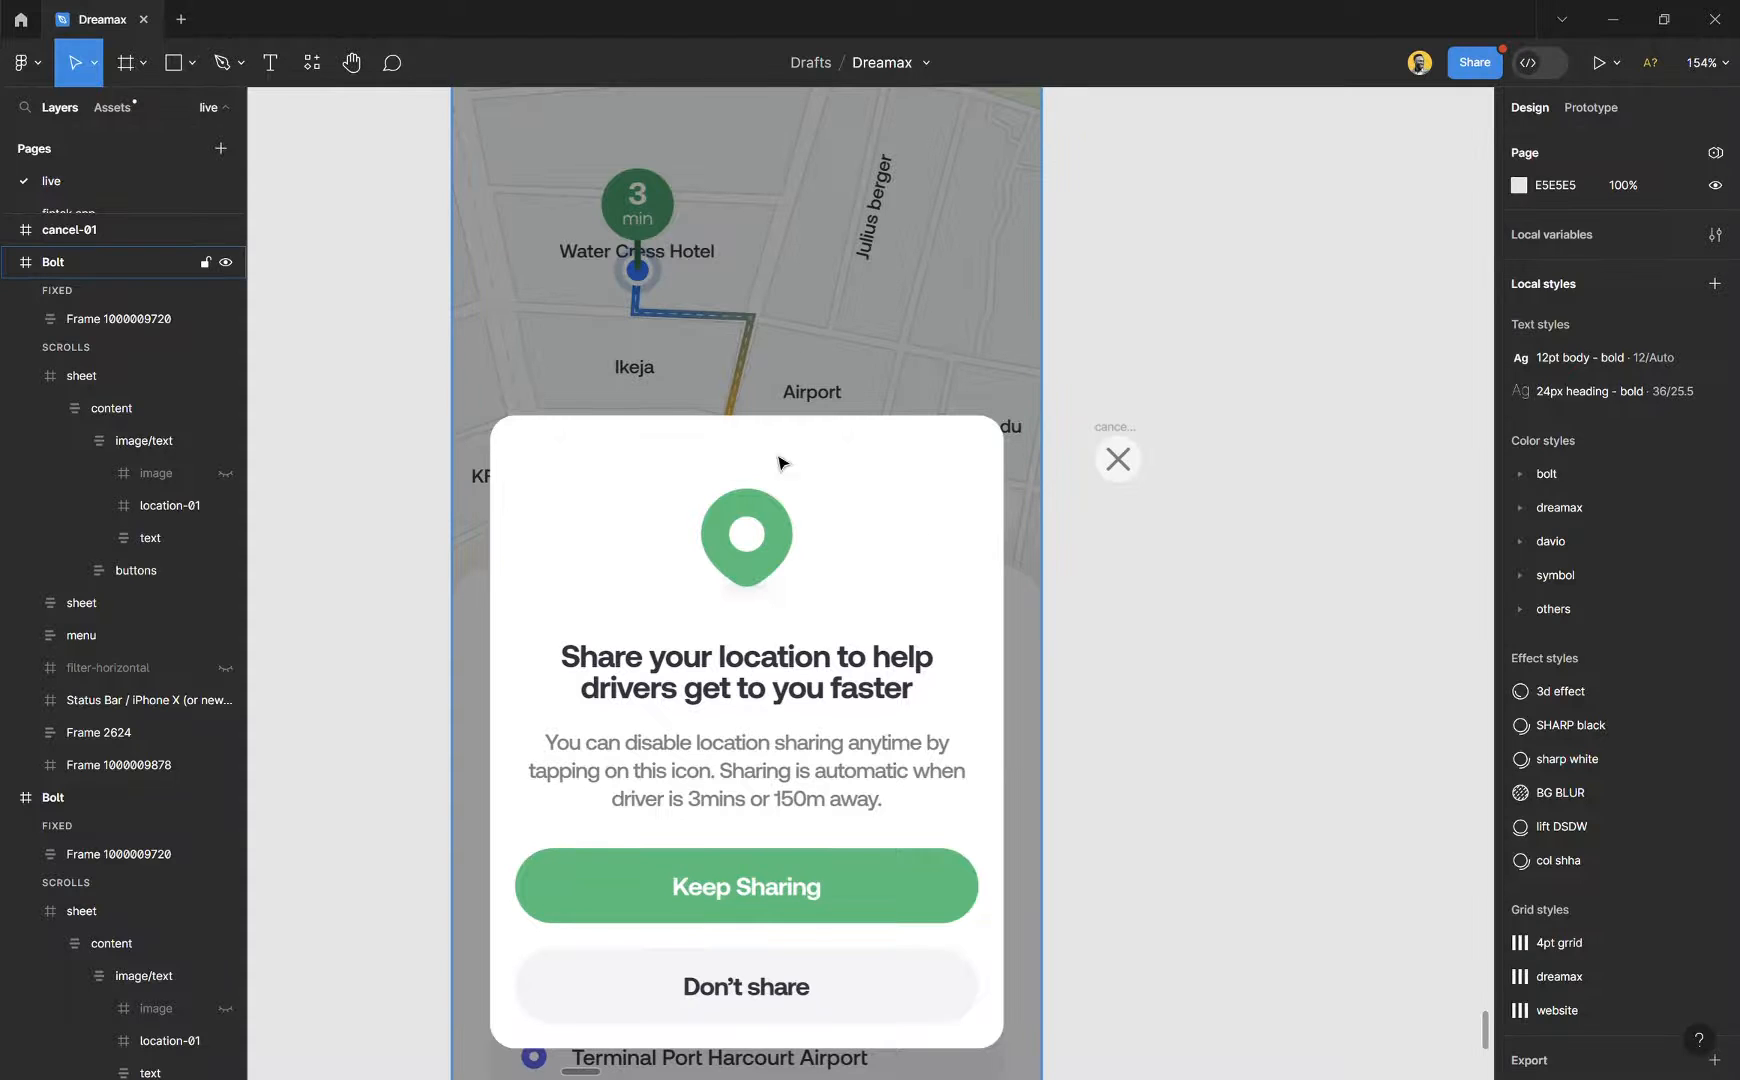
mouse_move(847, 608)
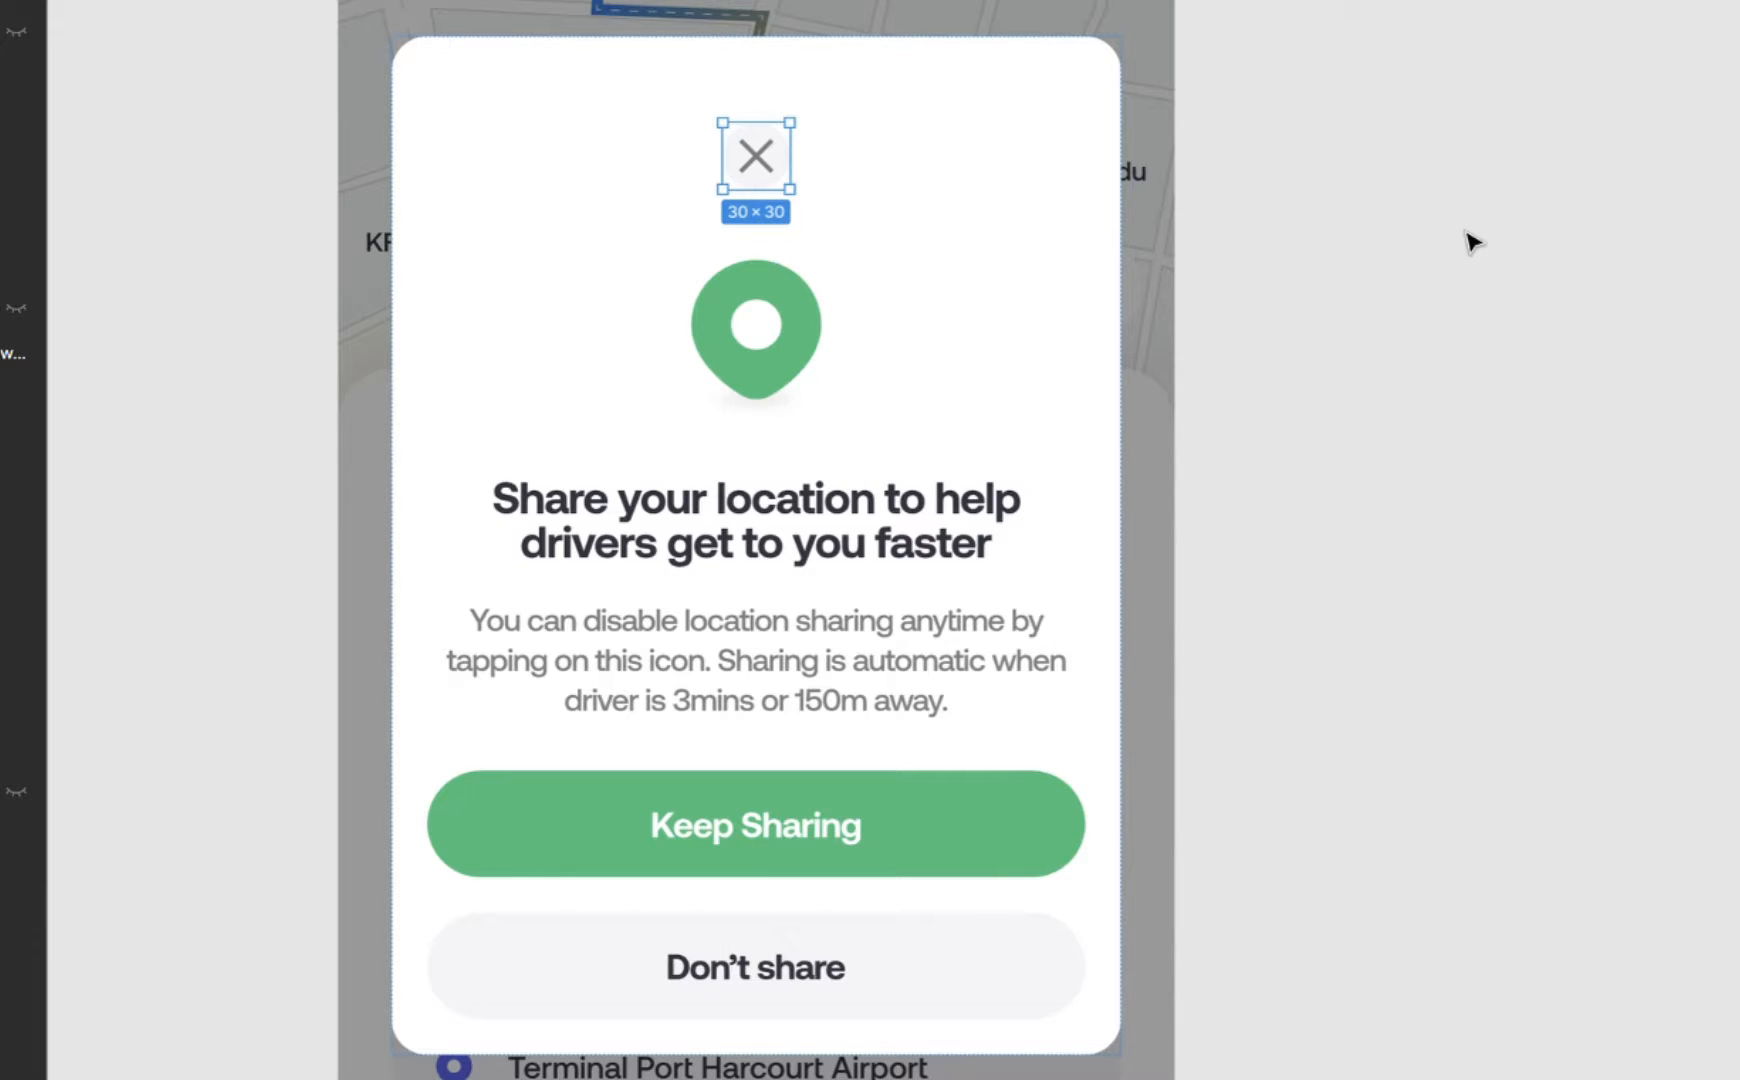
mouse_move(1443, 242)
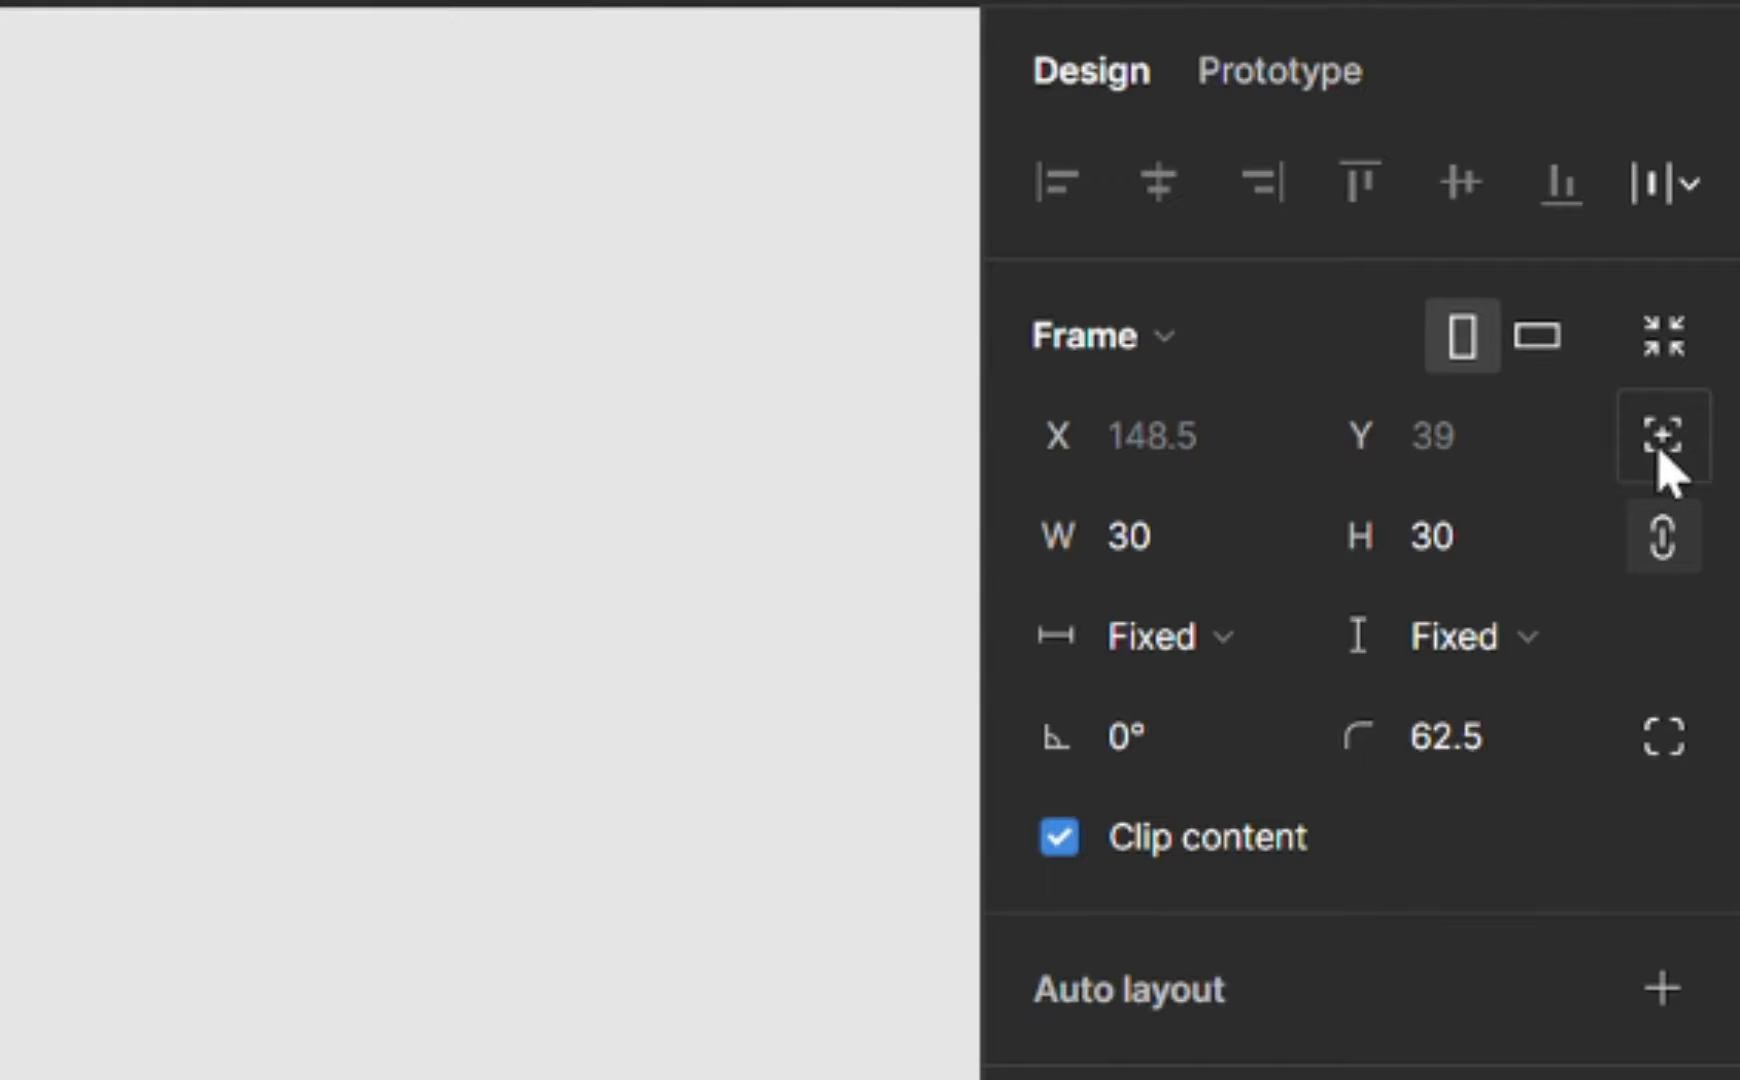
mouse_move(1661, 436)
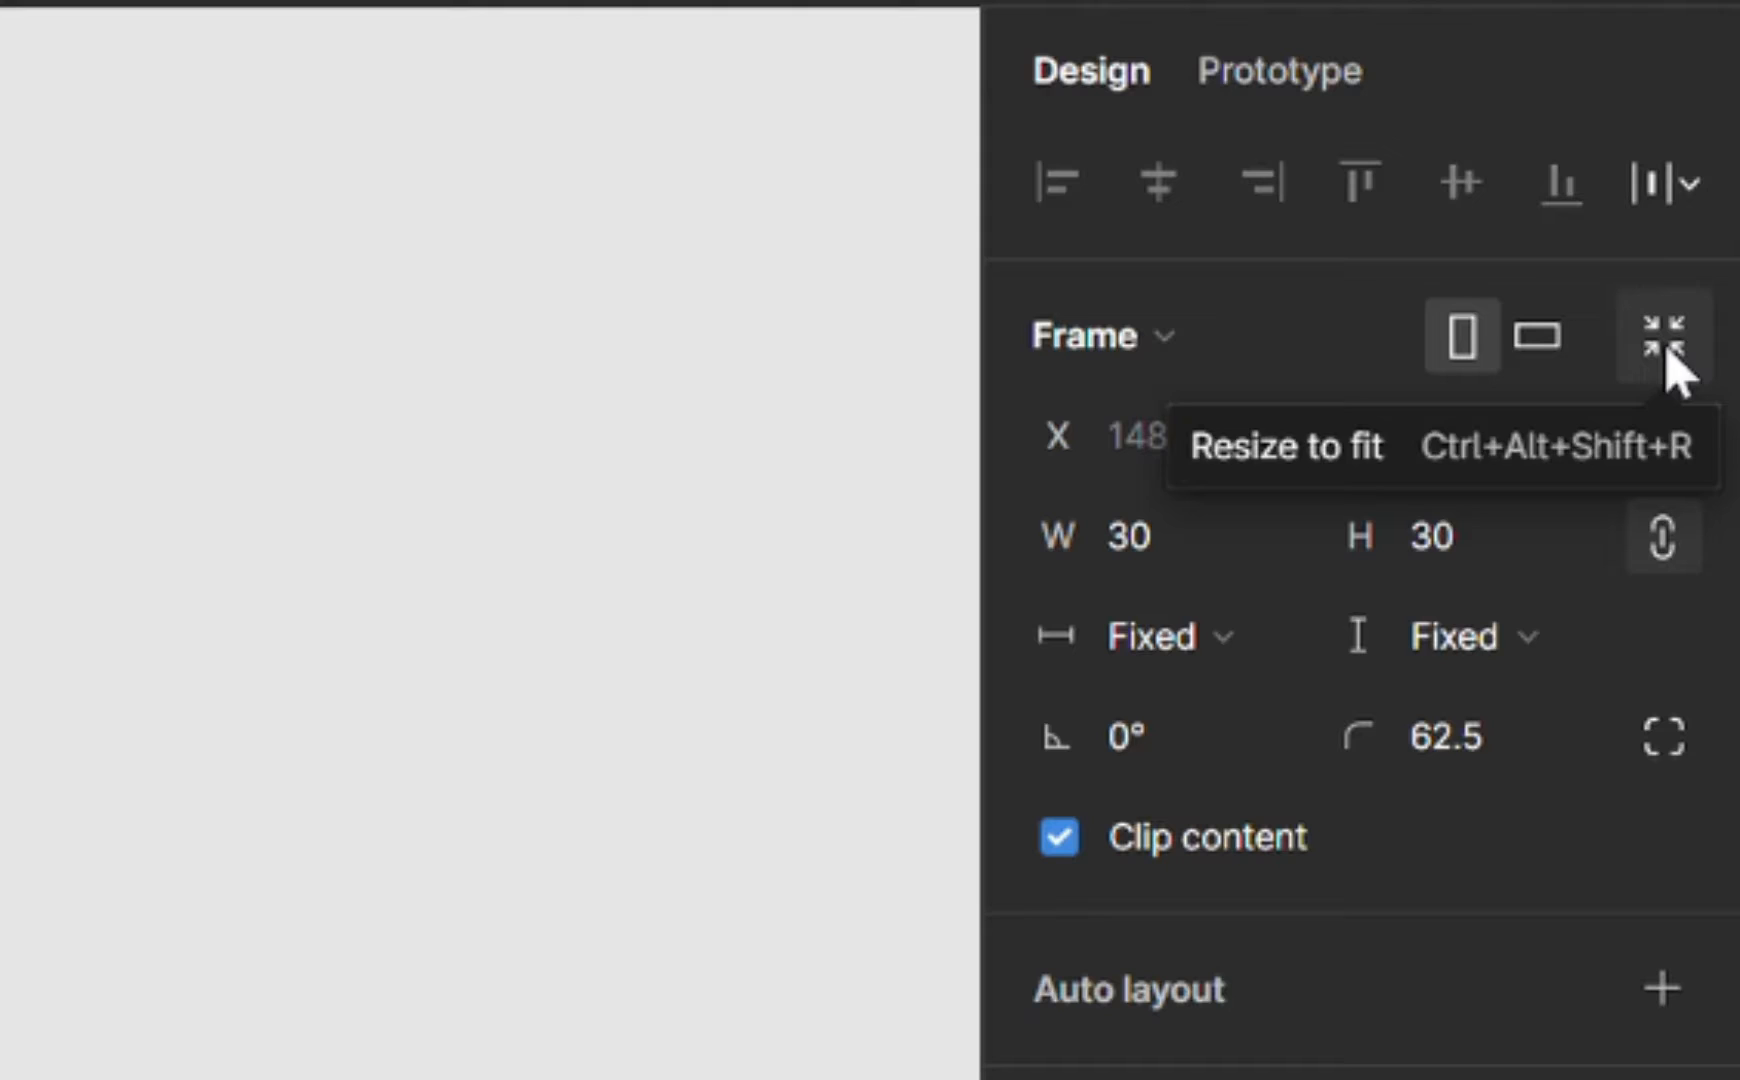
mouse_move(1662, 438)
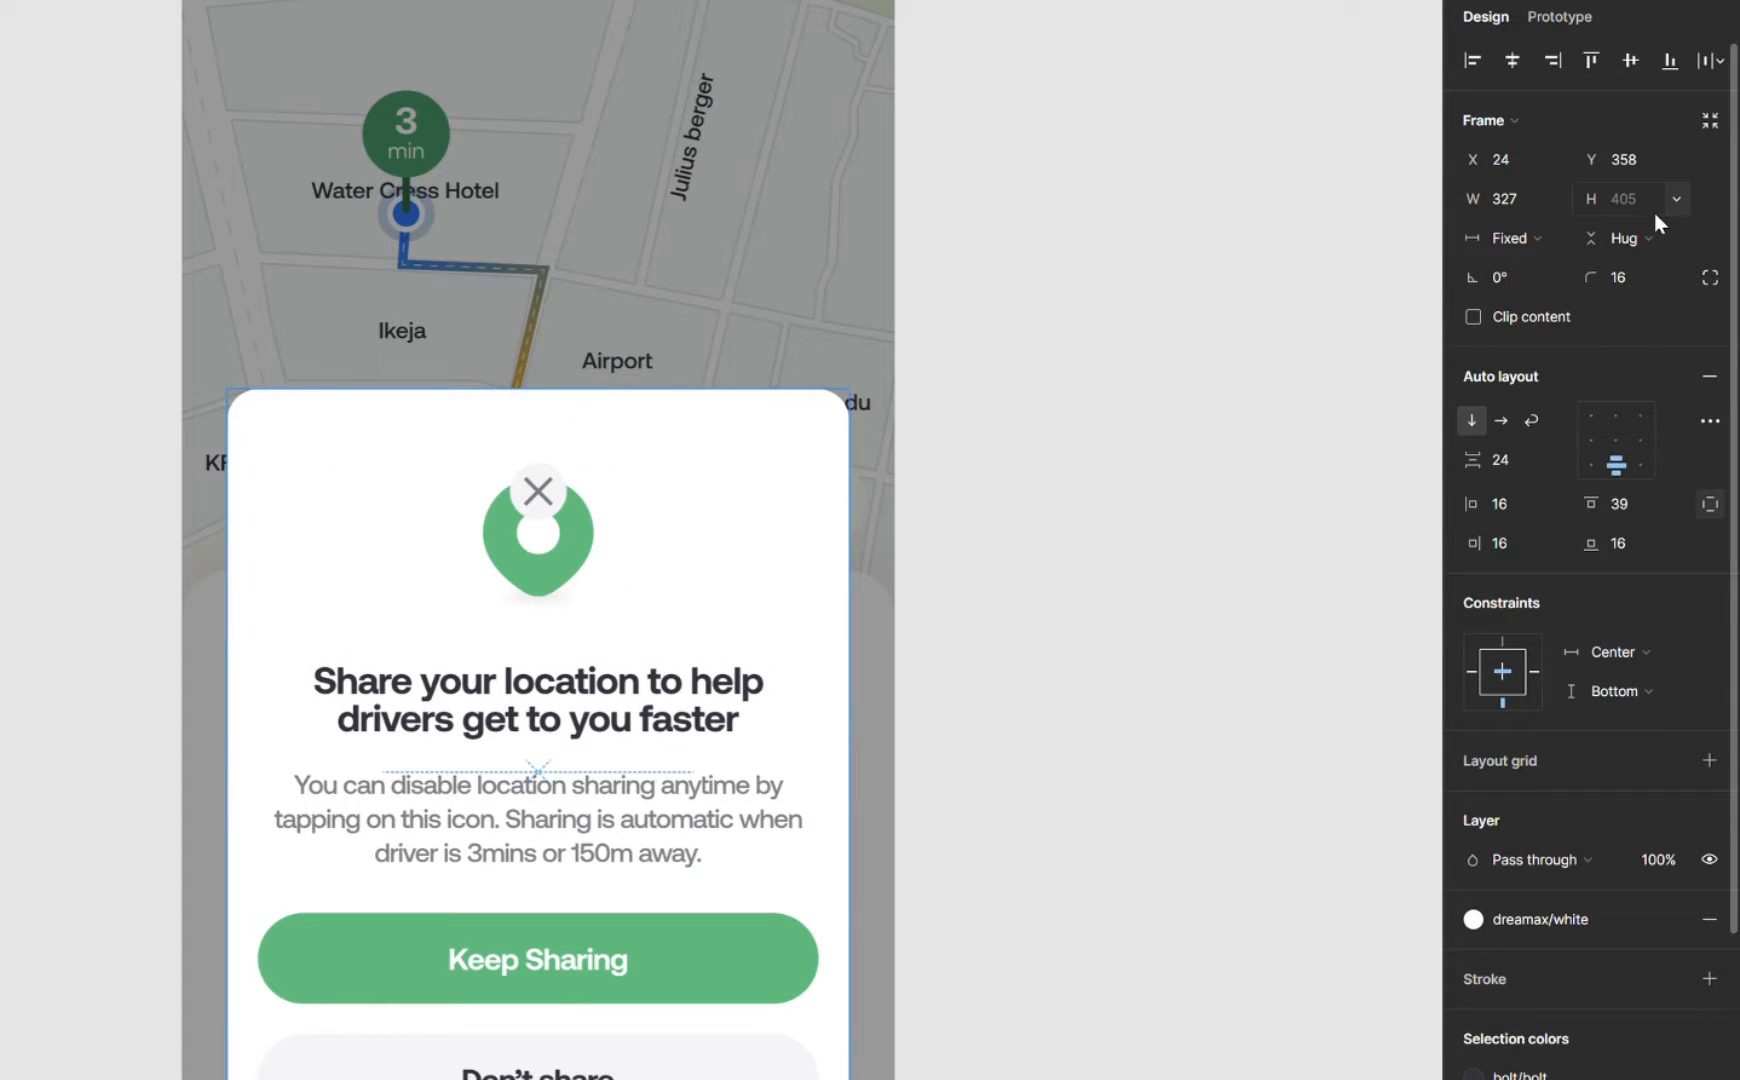
- Drag the close icon to the modal's right edge, then up past its top edge
left_click(536, 492)
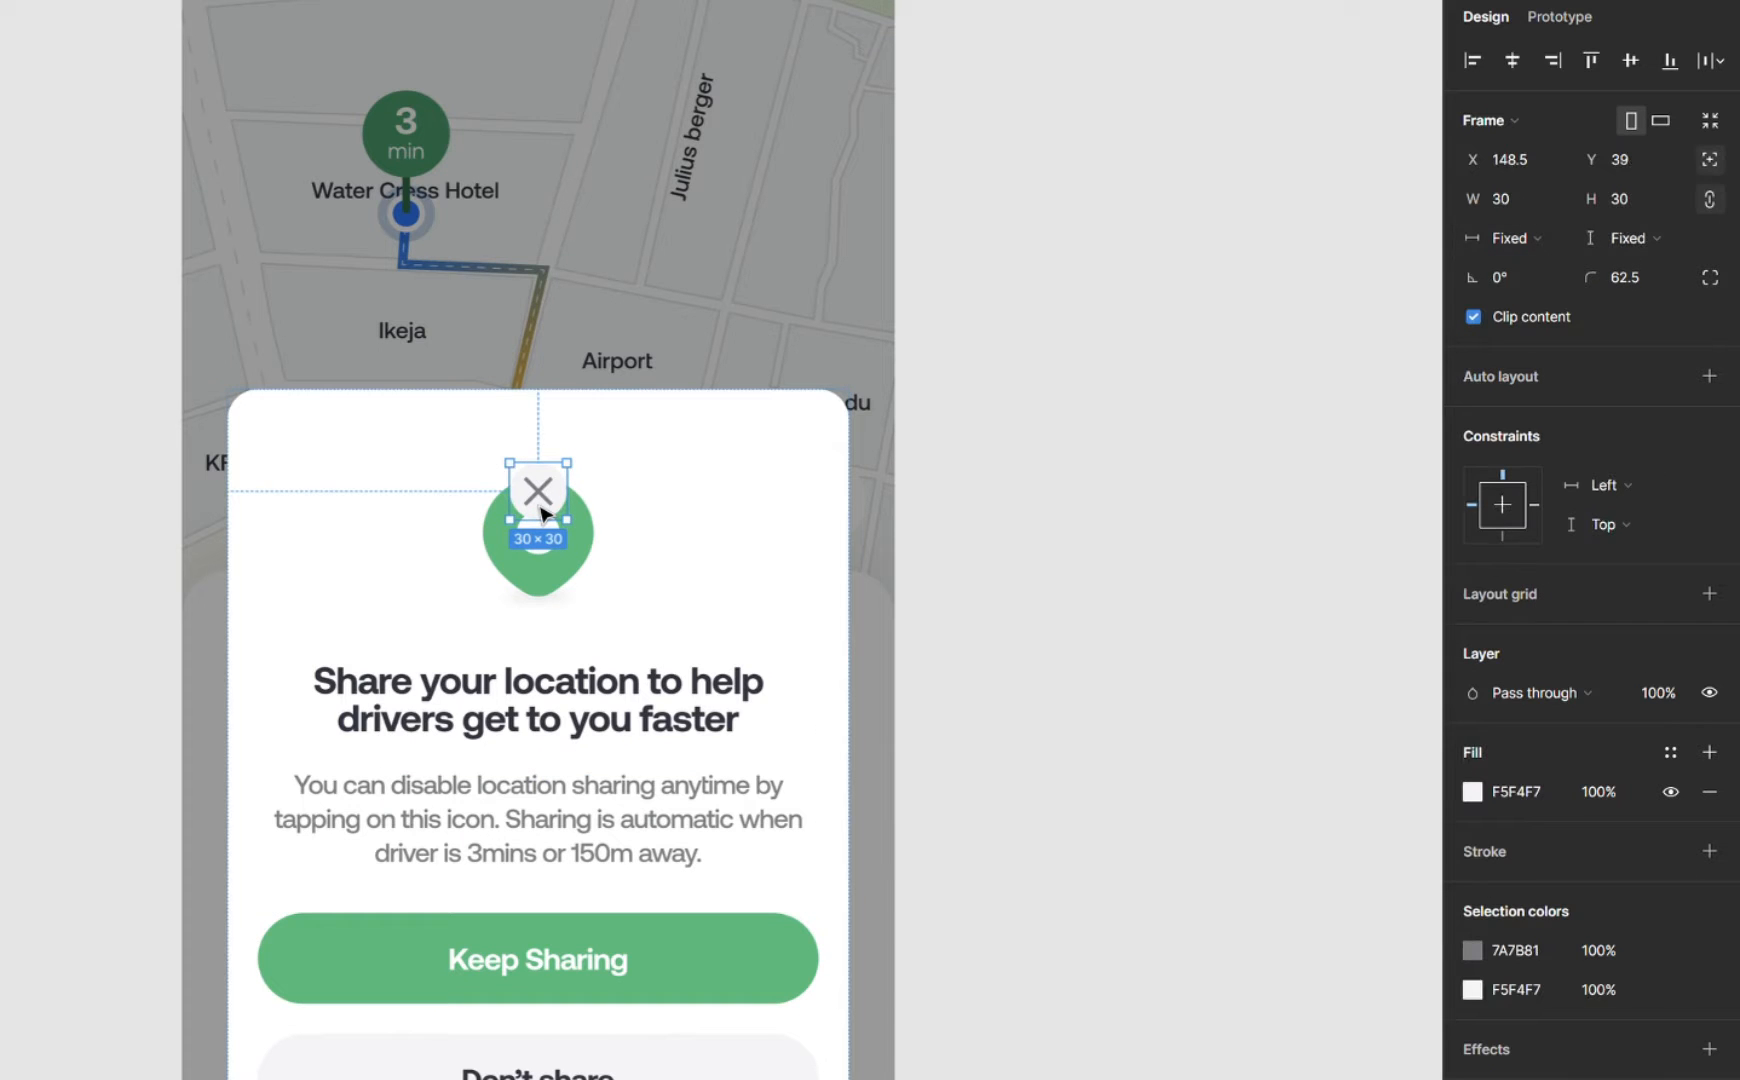
left_click_drag(538, 492, 732, 452)
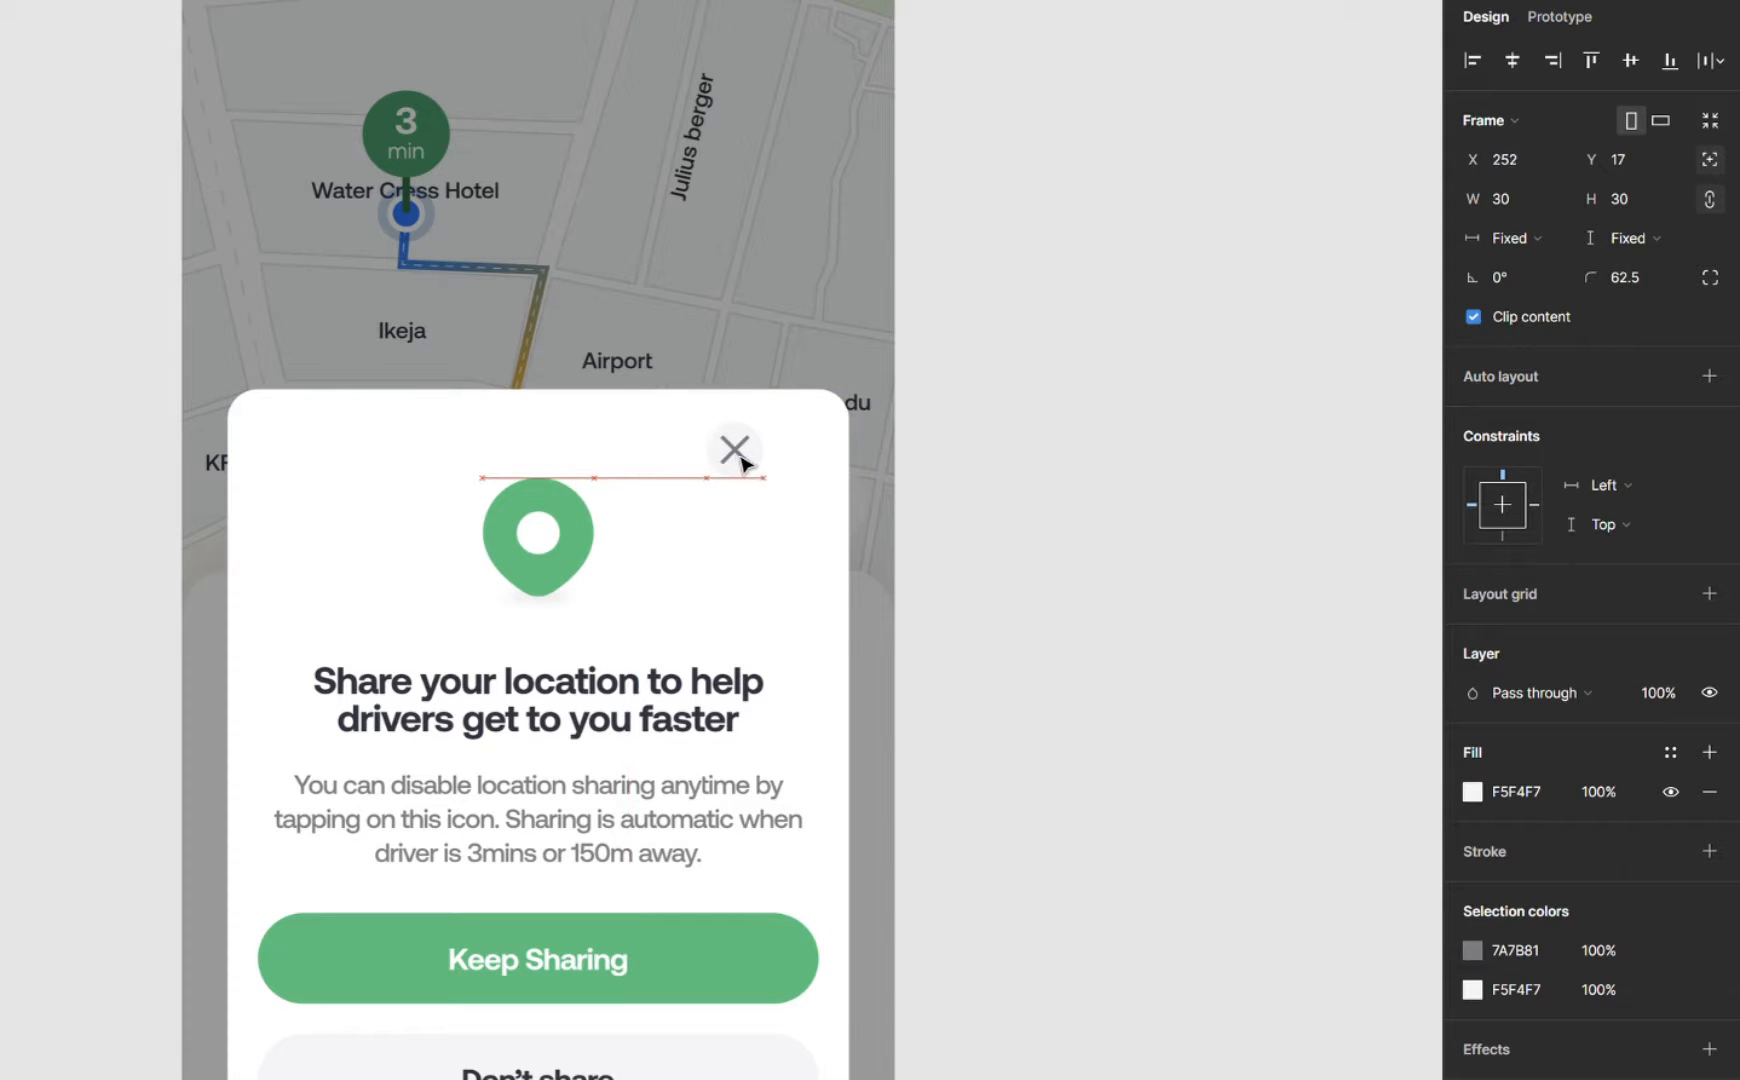
left_click_drag(735, 450, 779, 450)
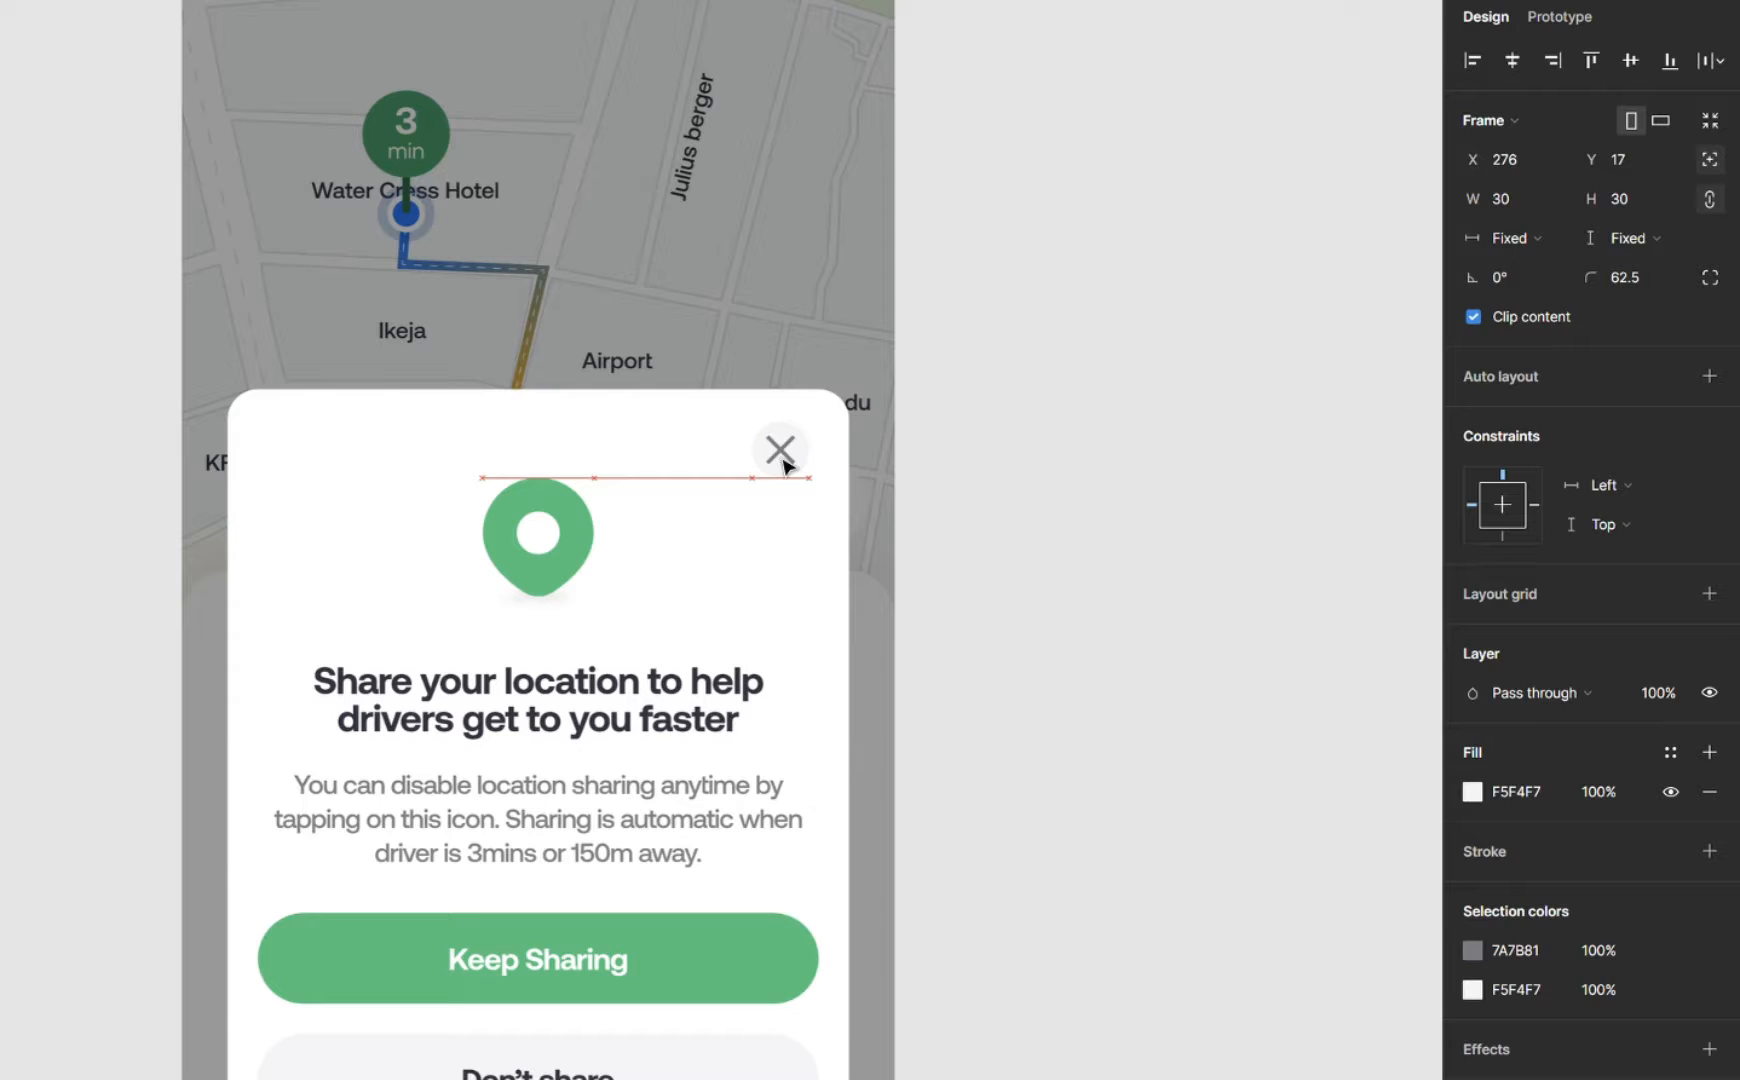
left_click_drag(779, 450, 788, 450)
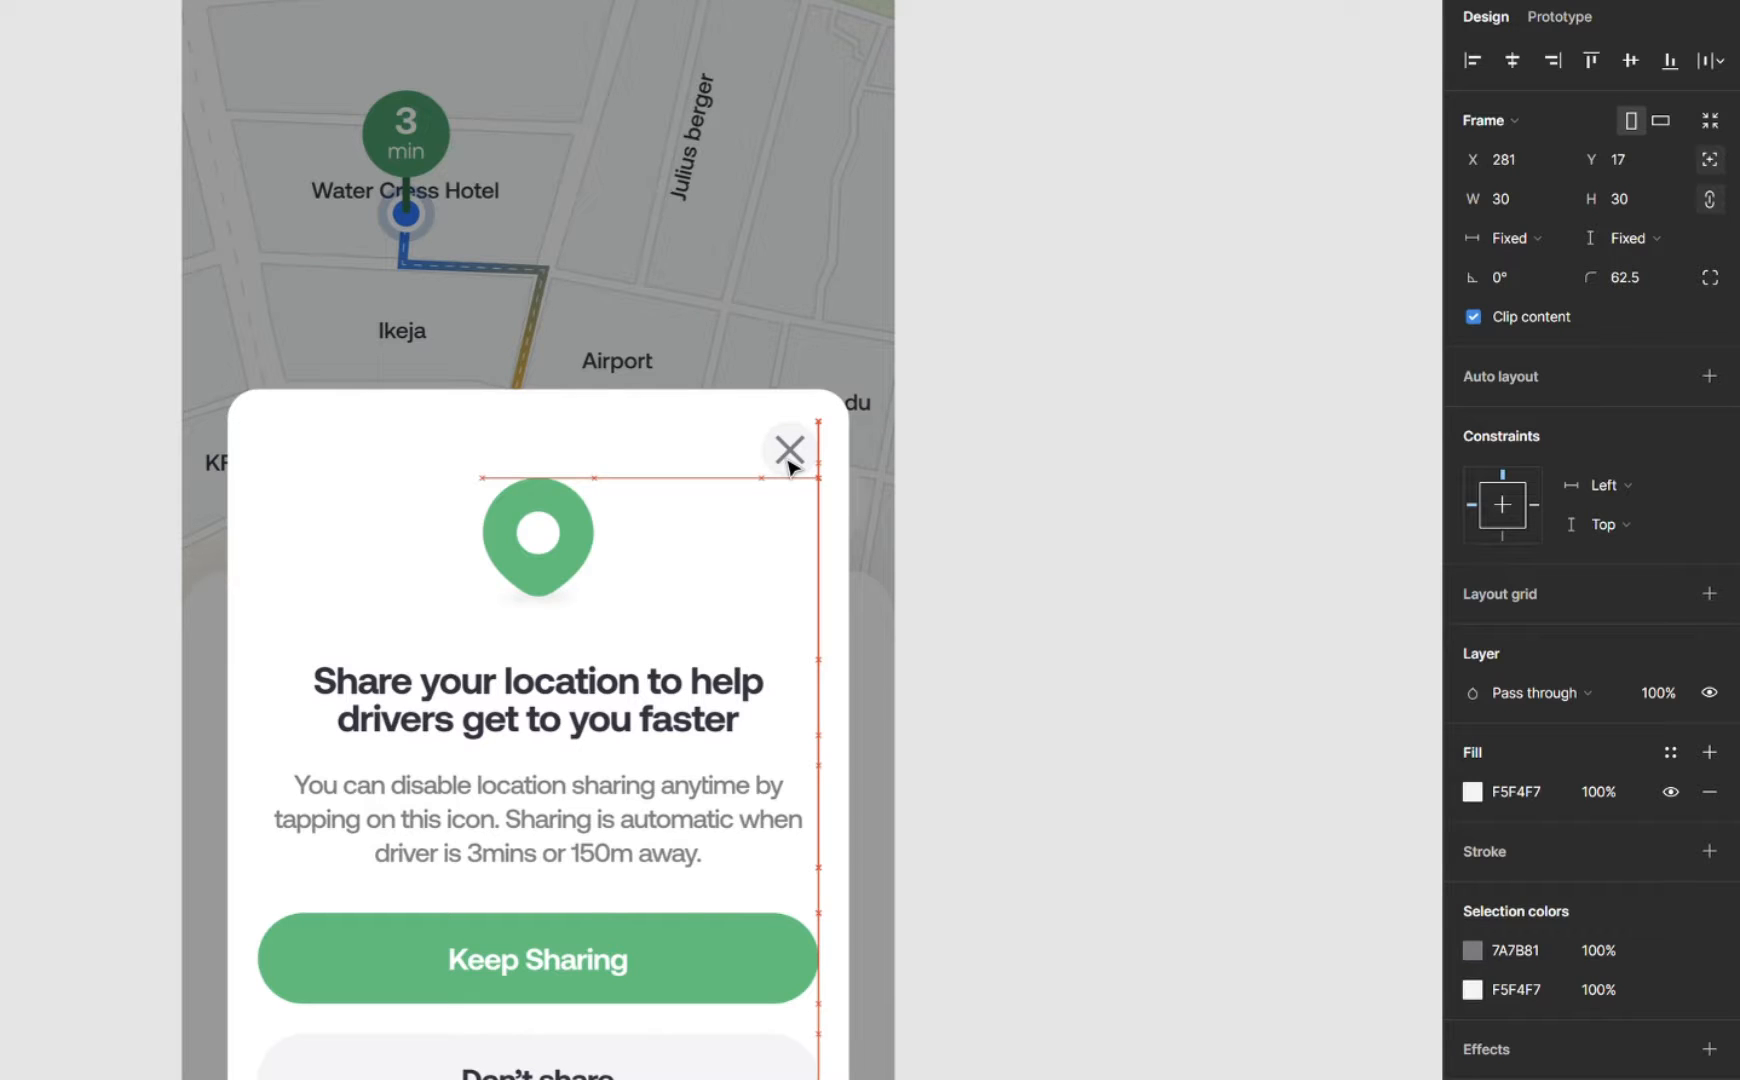
left_click(788, 450)
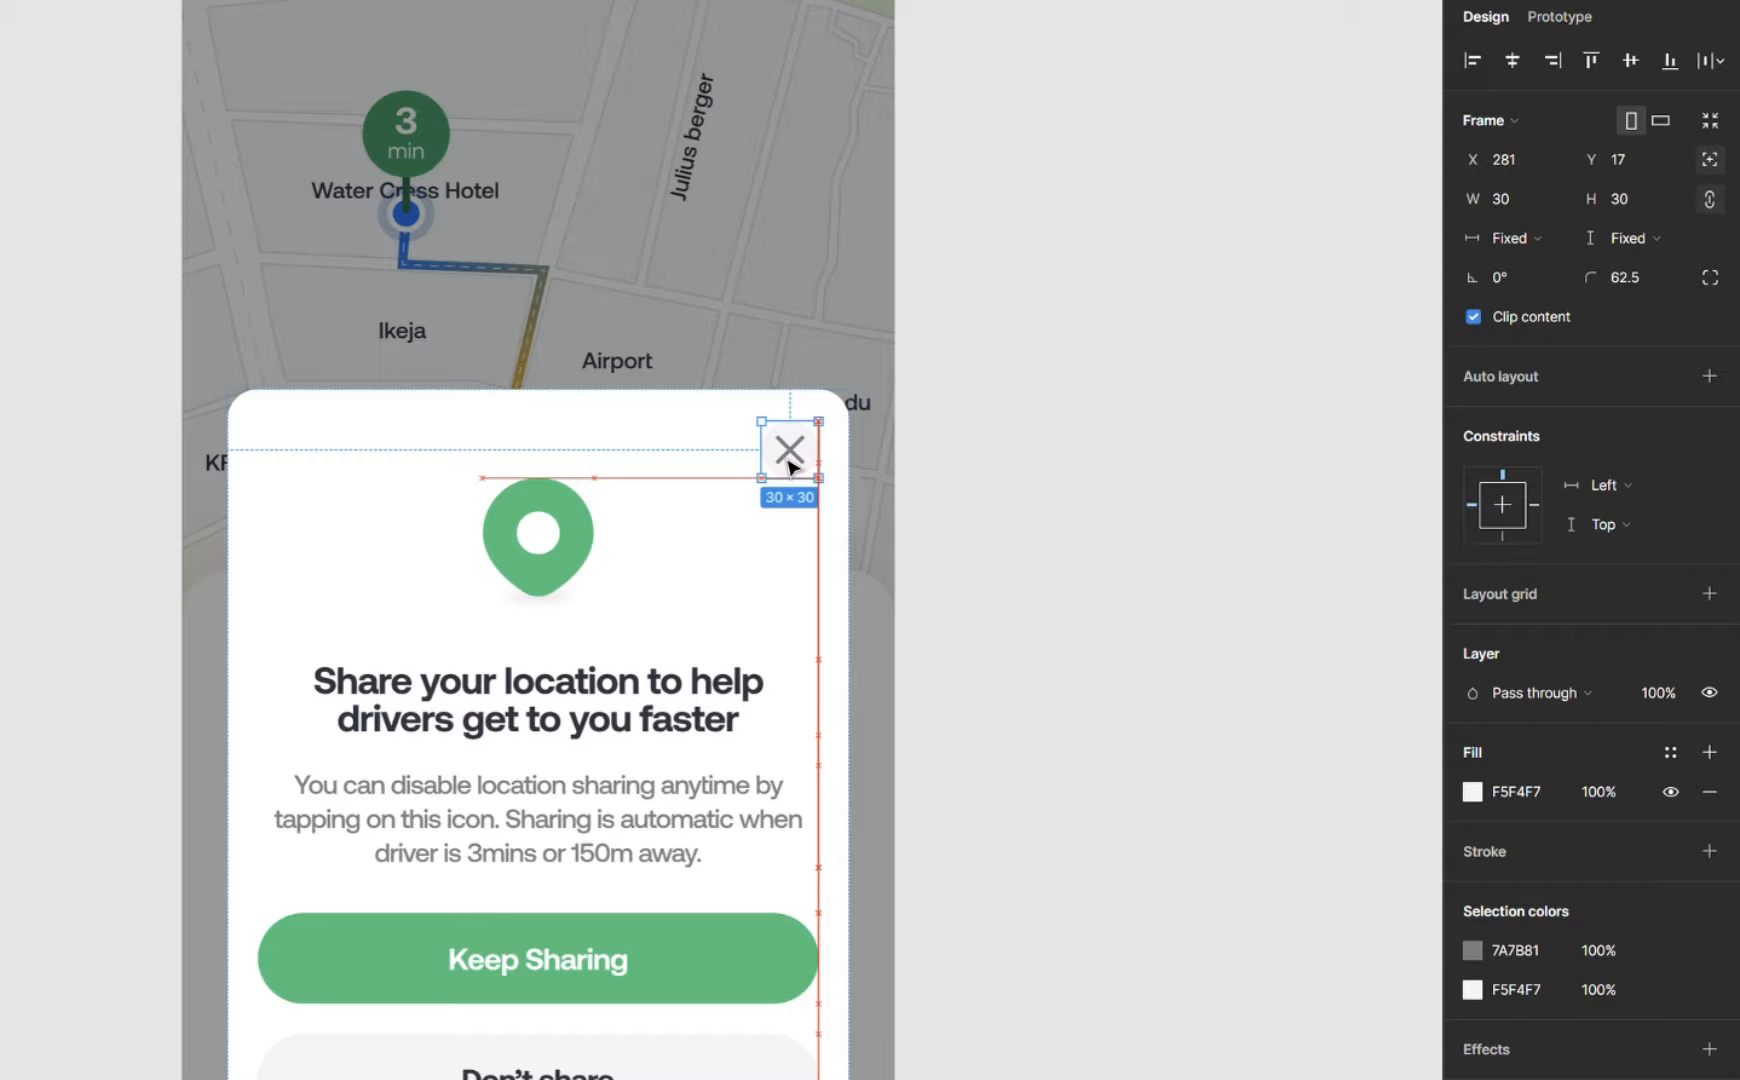
left_click_drag(789, 450, 789, 538)
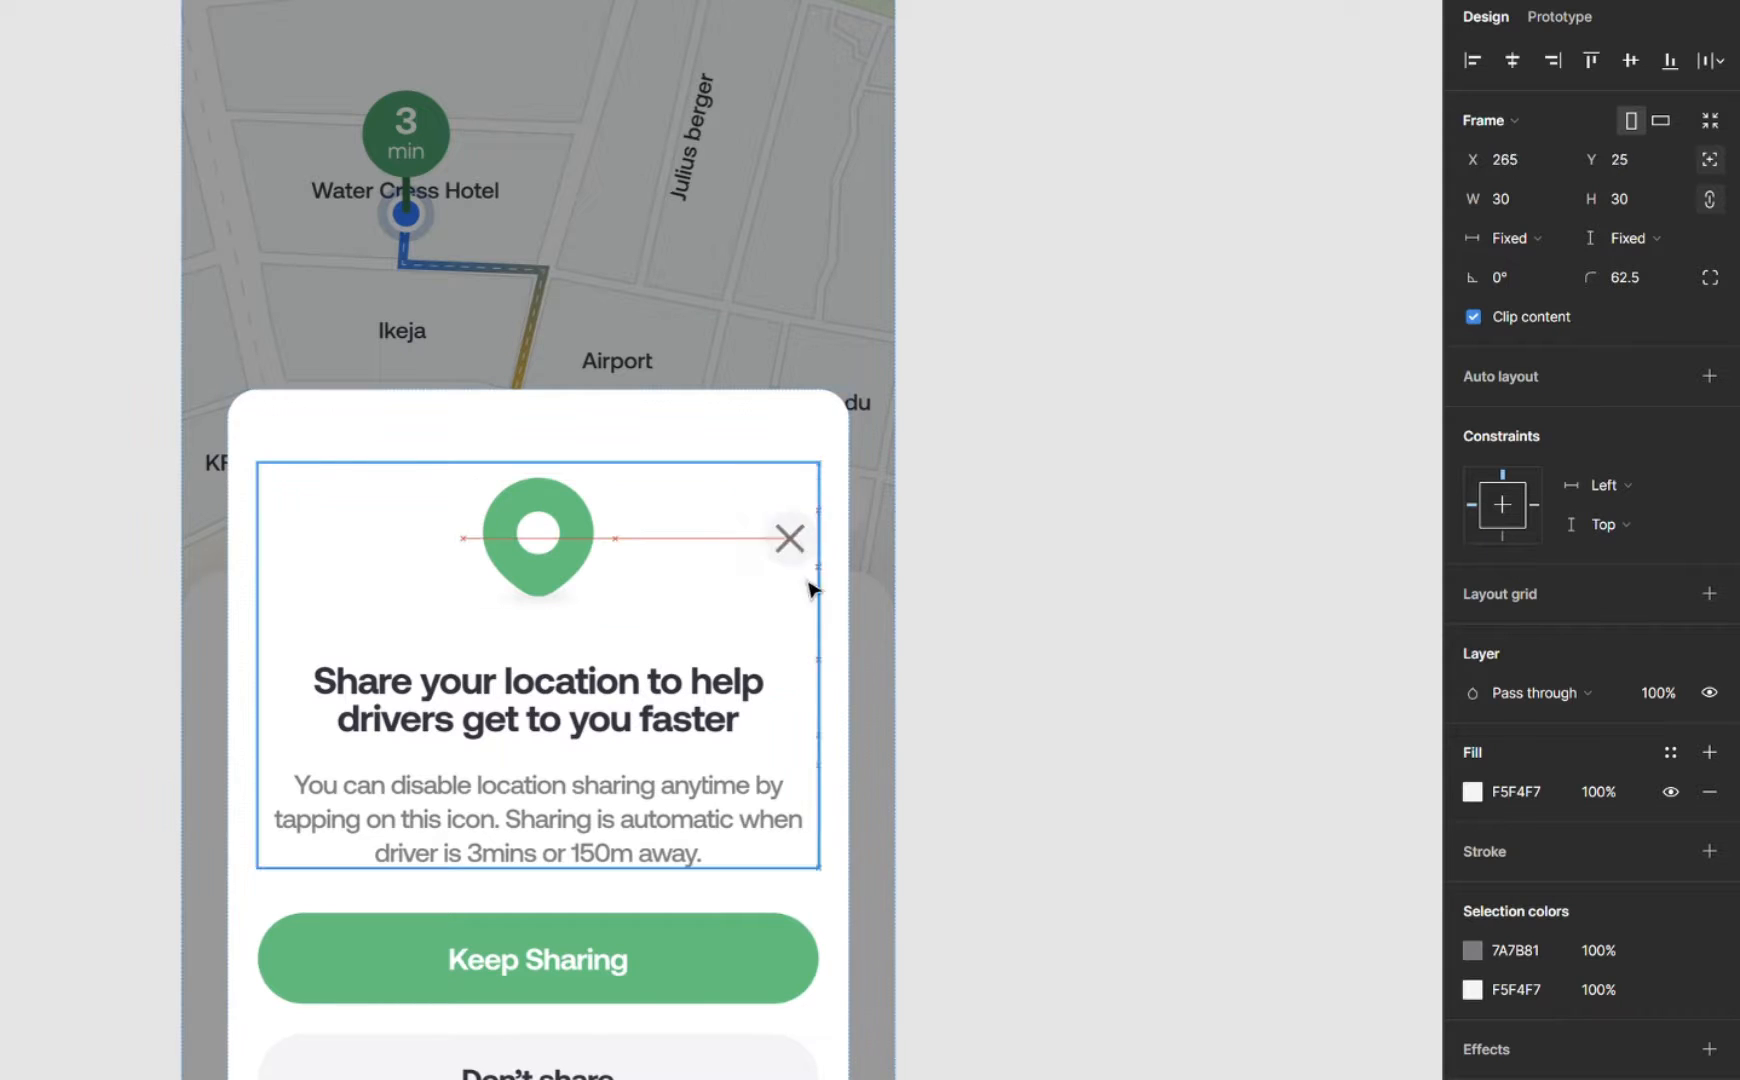
left_click_drag(789, 538, 780, 400)
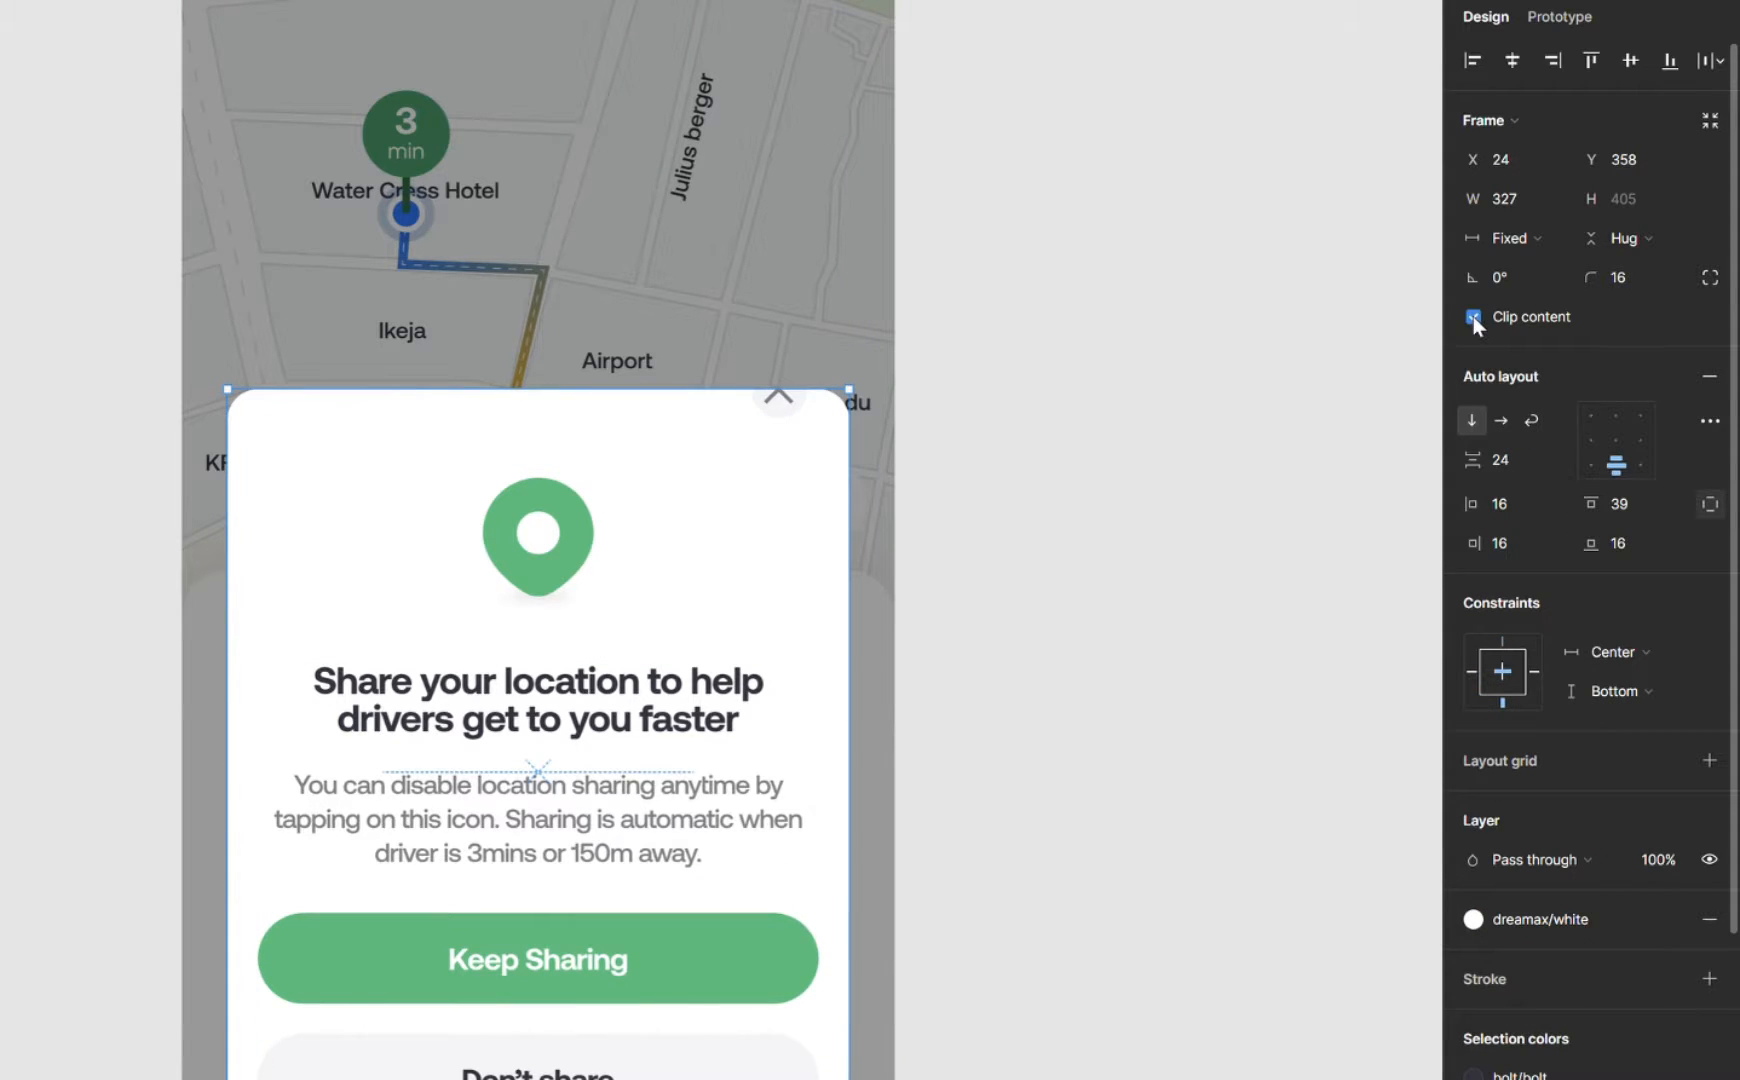
- Turn off clipping on the modal frame and settle the close icon on its top-right corner
left_click(1474, 316)
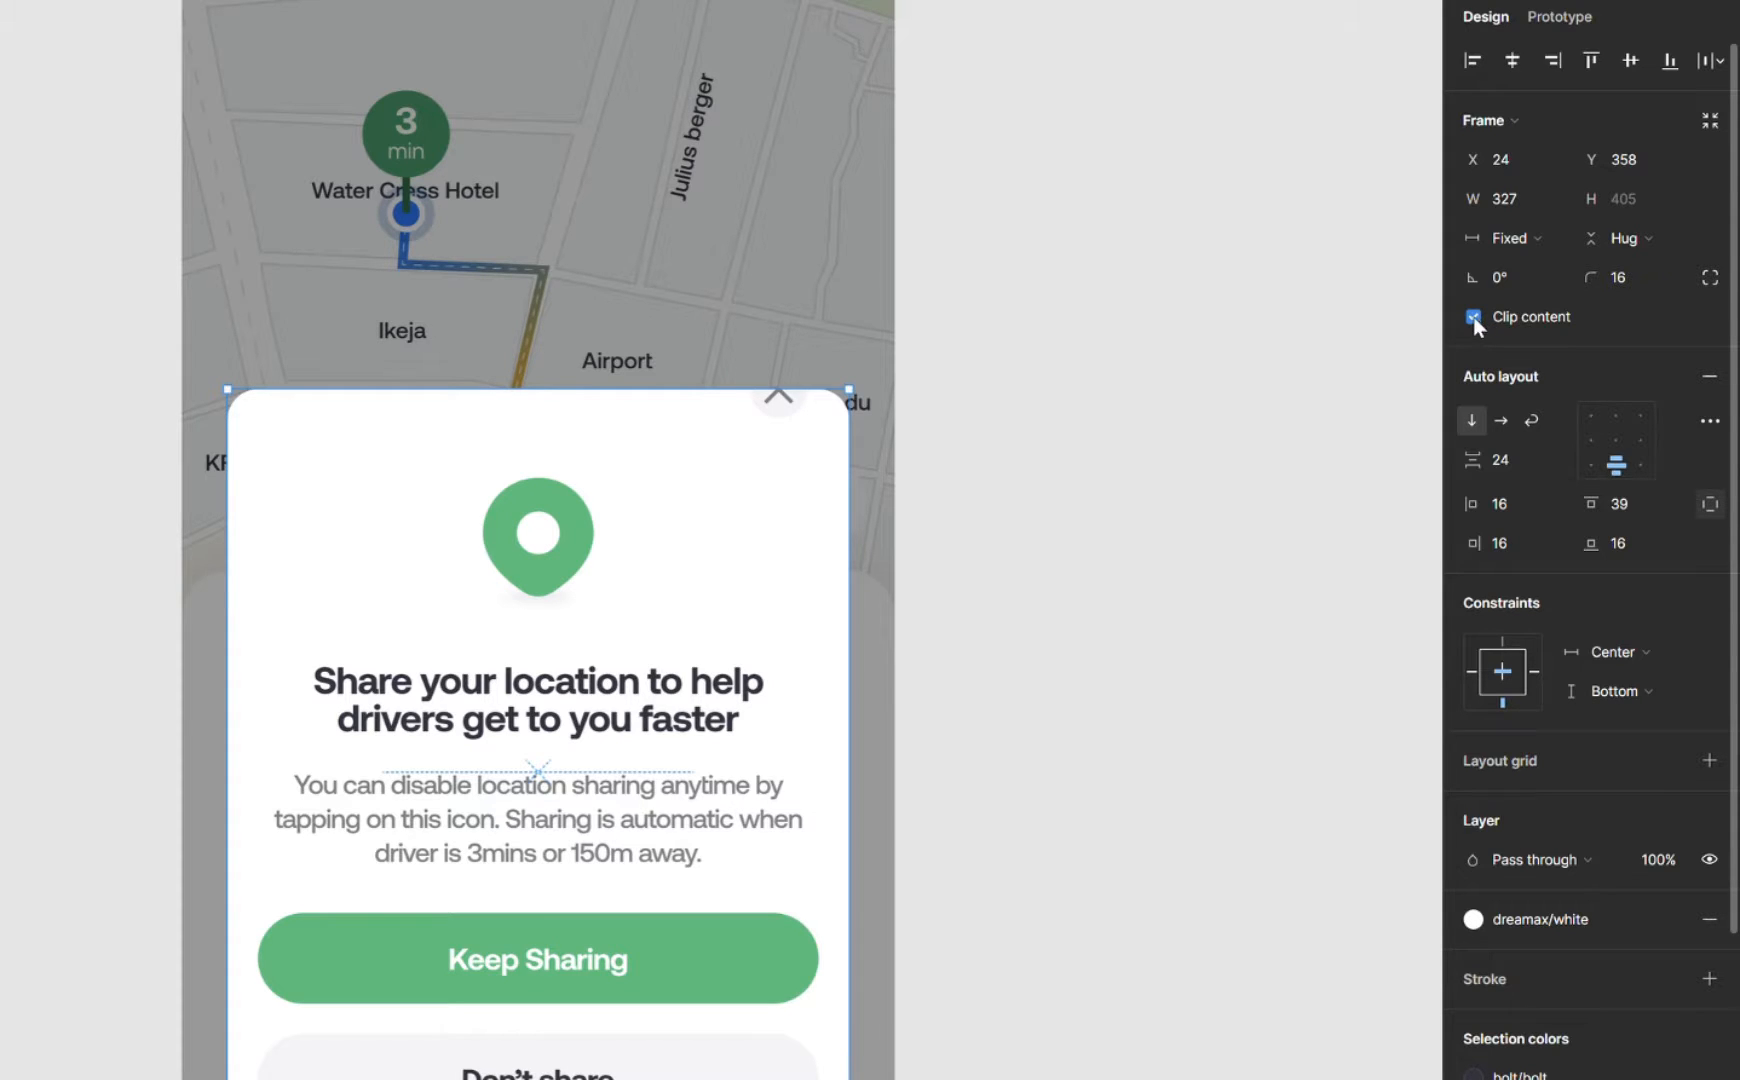
left_click(1474, 316)
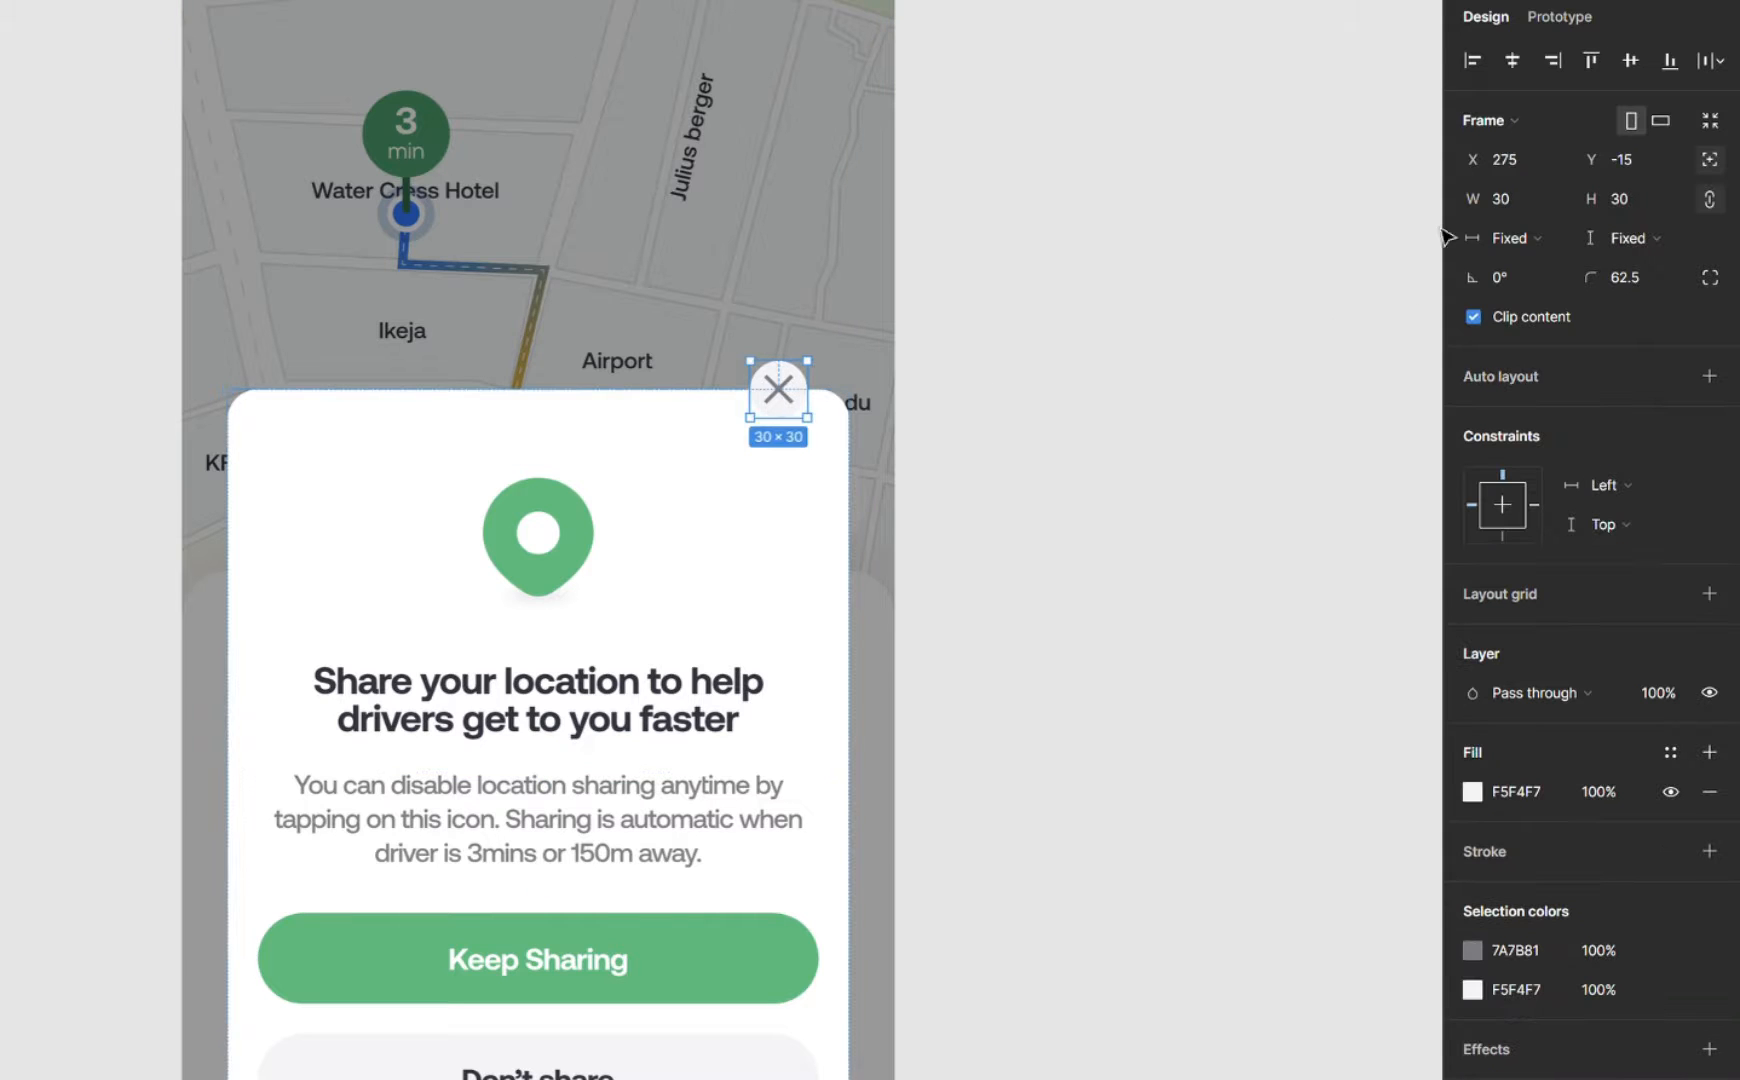
left_click_drag(777, 388, 788, 450)
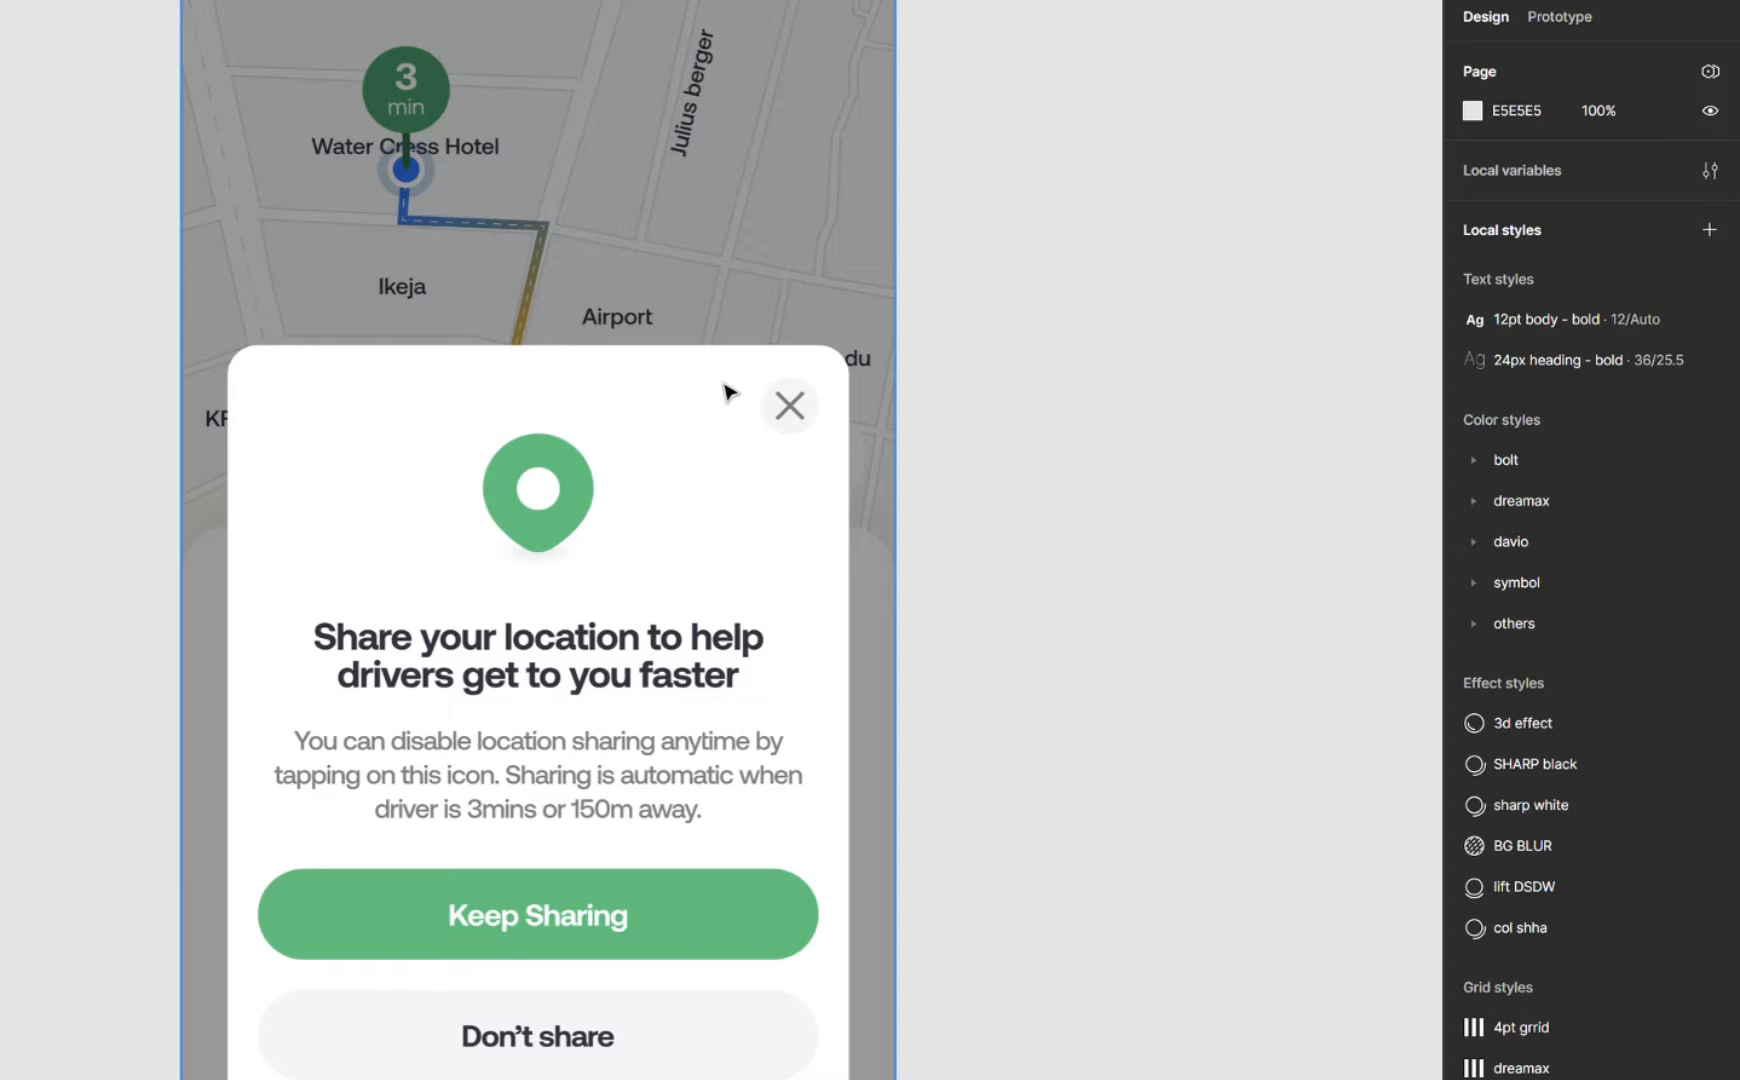
mouse_move(280, 370)
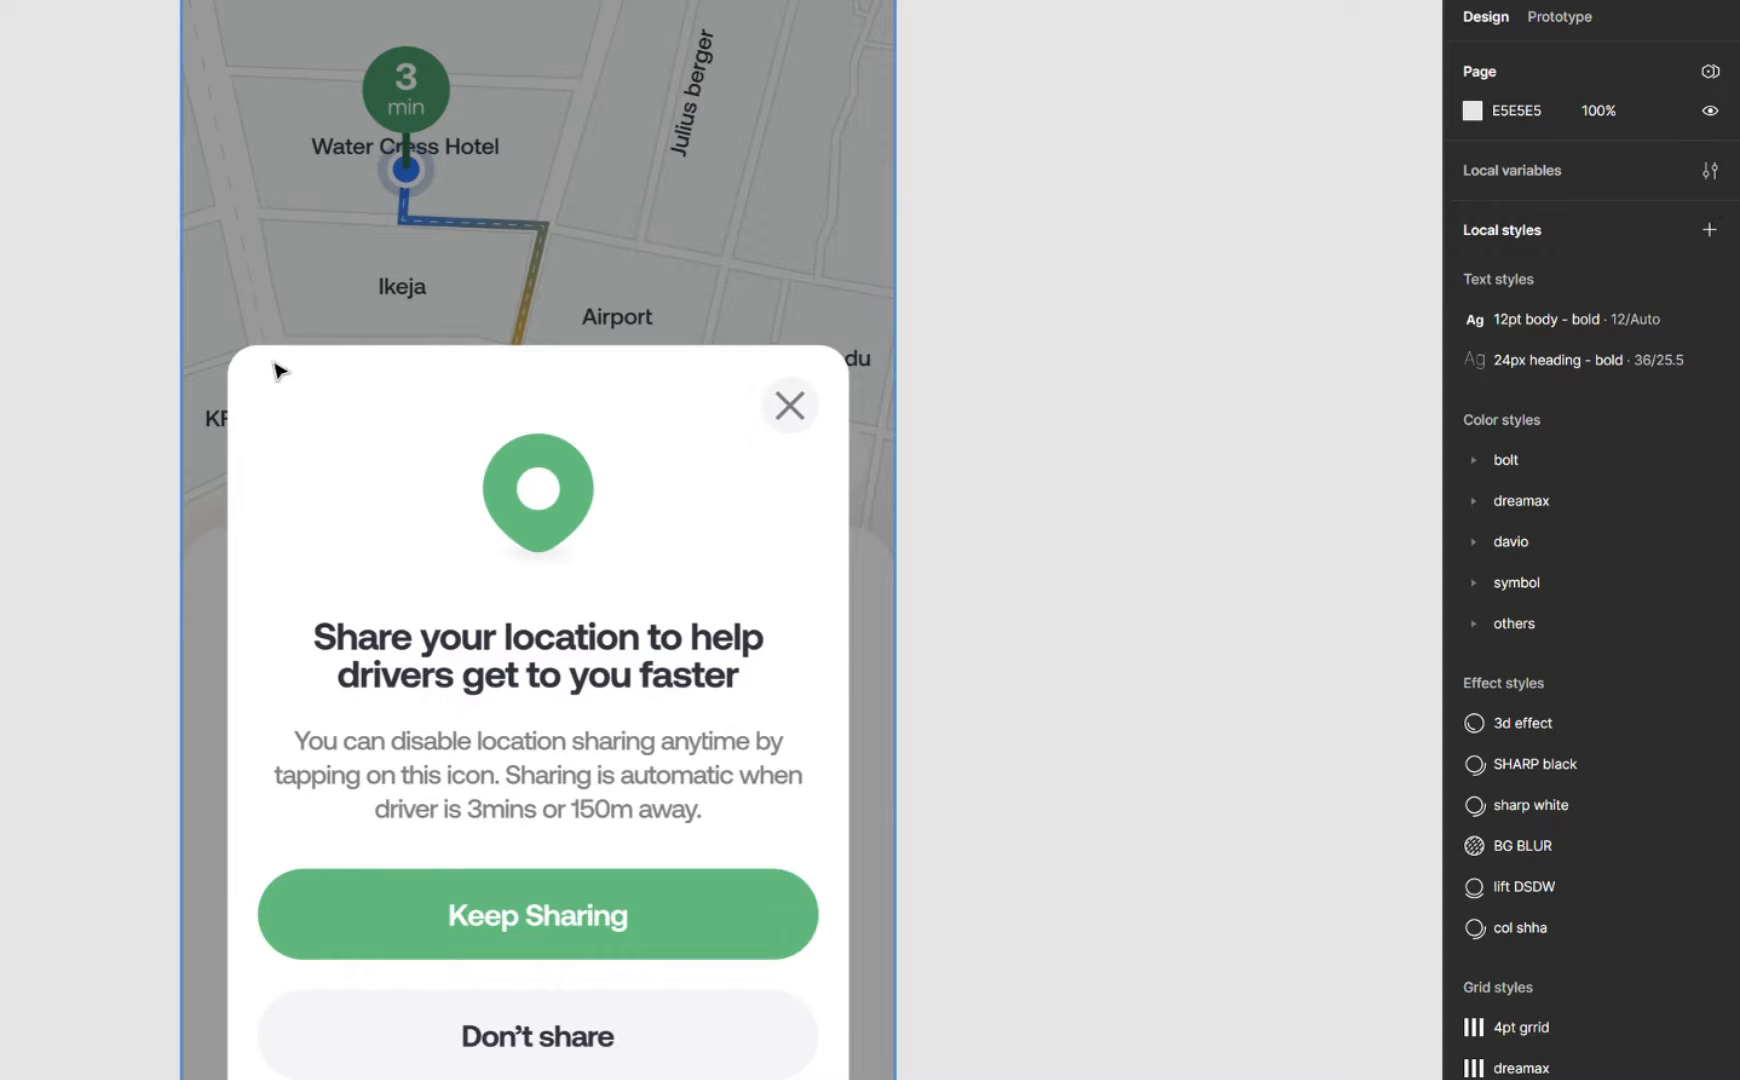
mouse_move(674, 375)
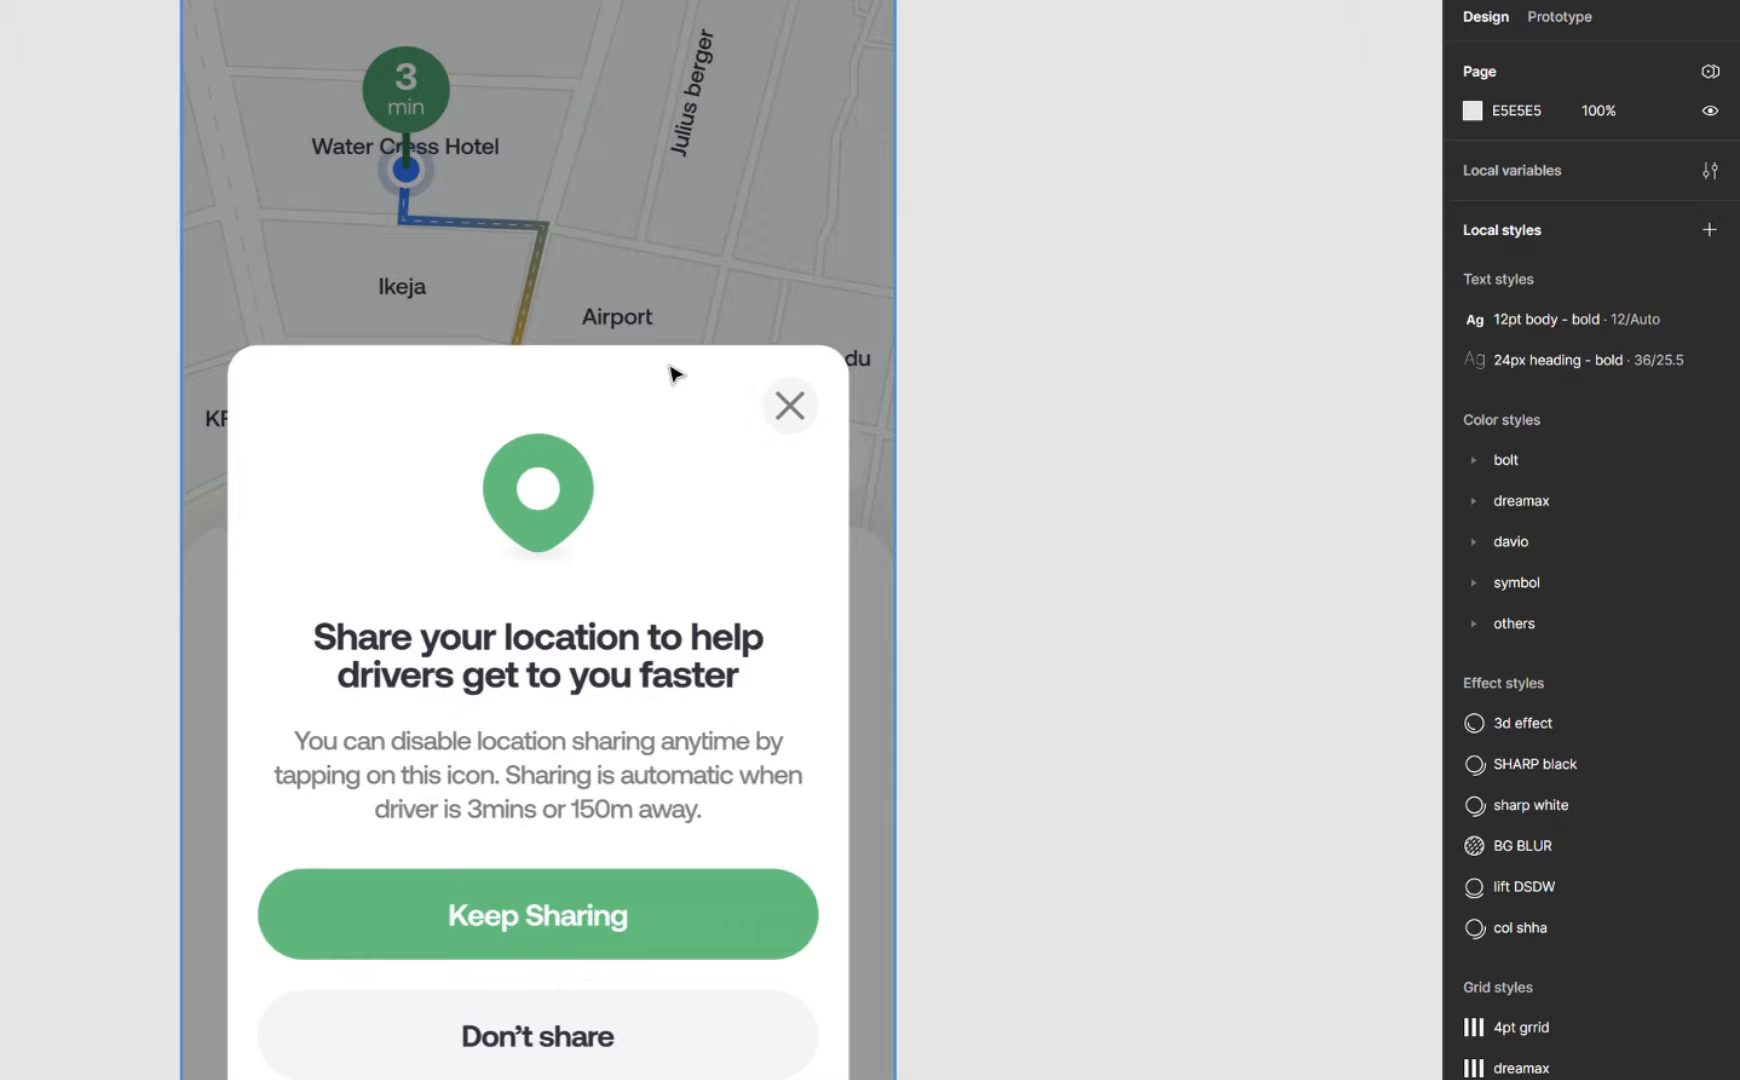
mouse_move(466, 386)
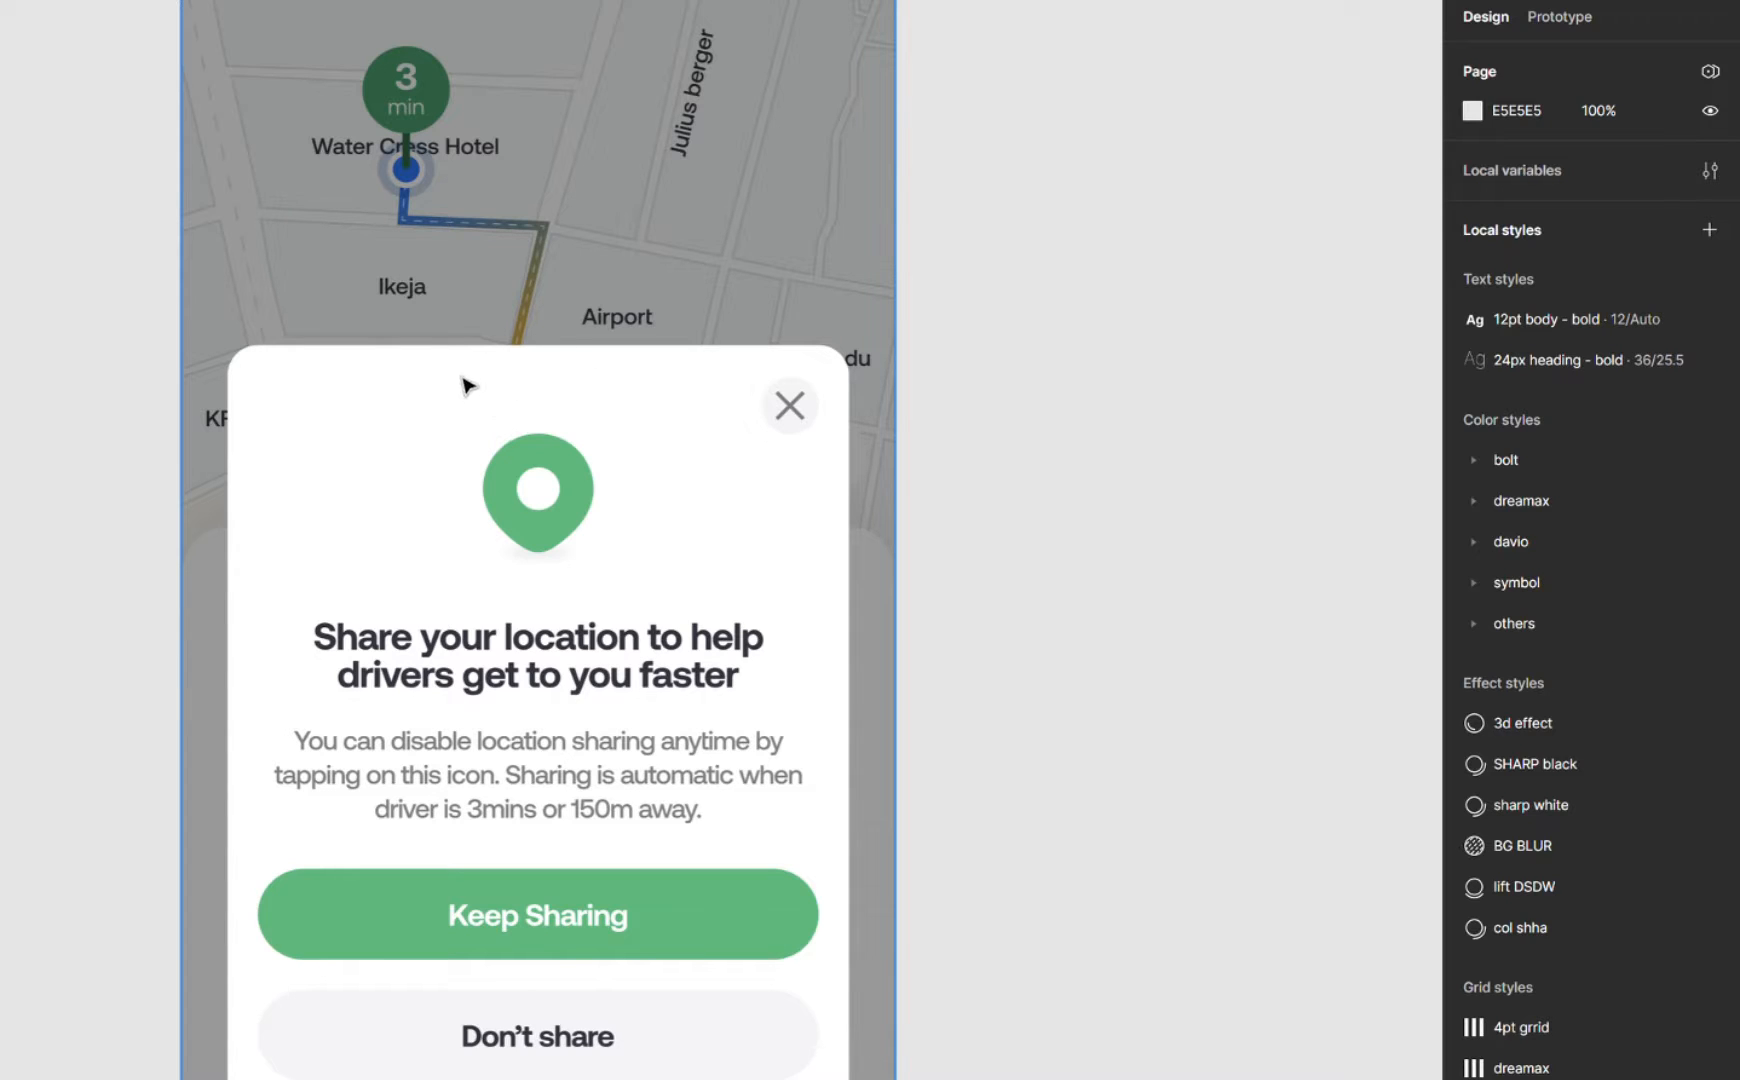
mouse_move(503, 400)
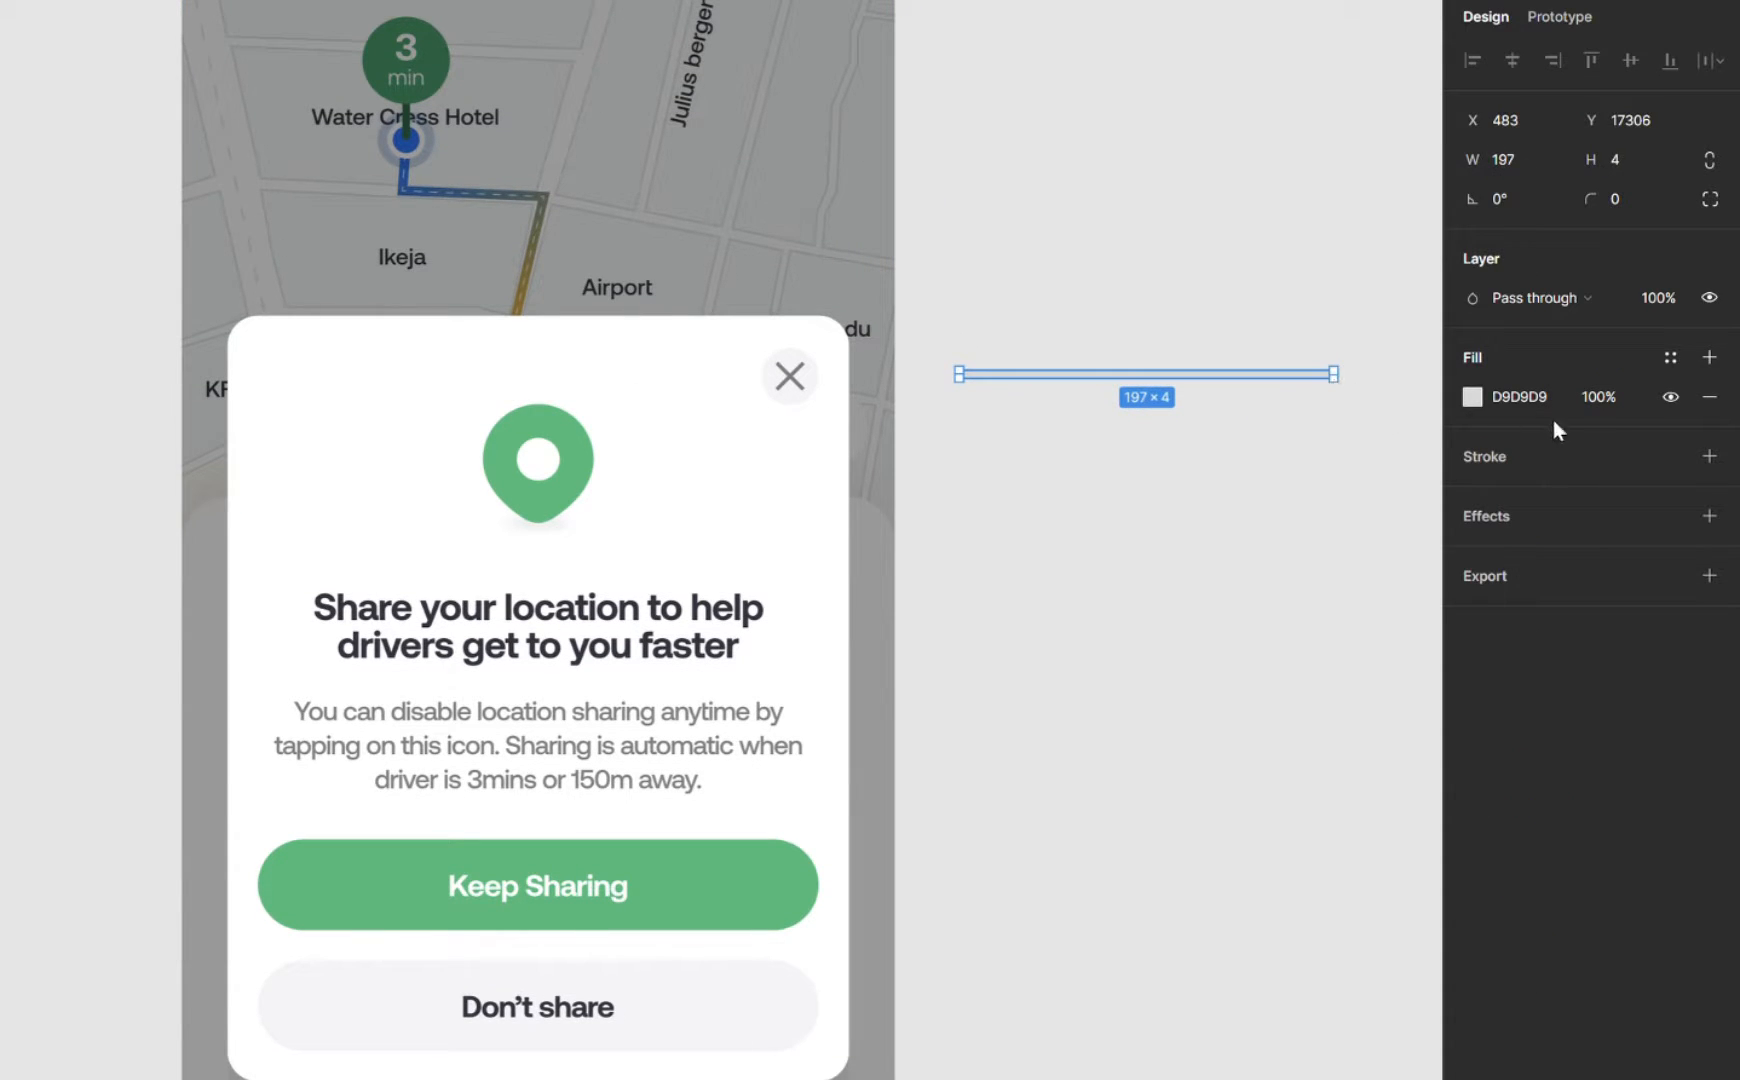
- Fill the thin bar with the bolt green style and drag it to the modal's top
left_click(1670, 356)
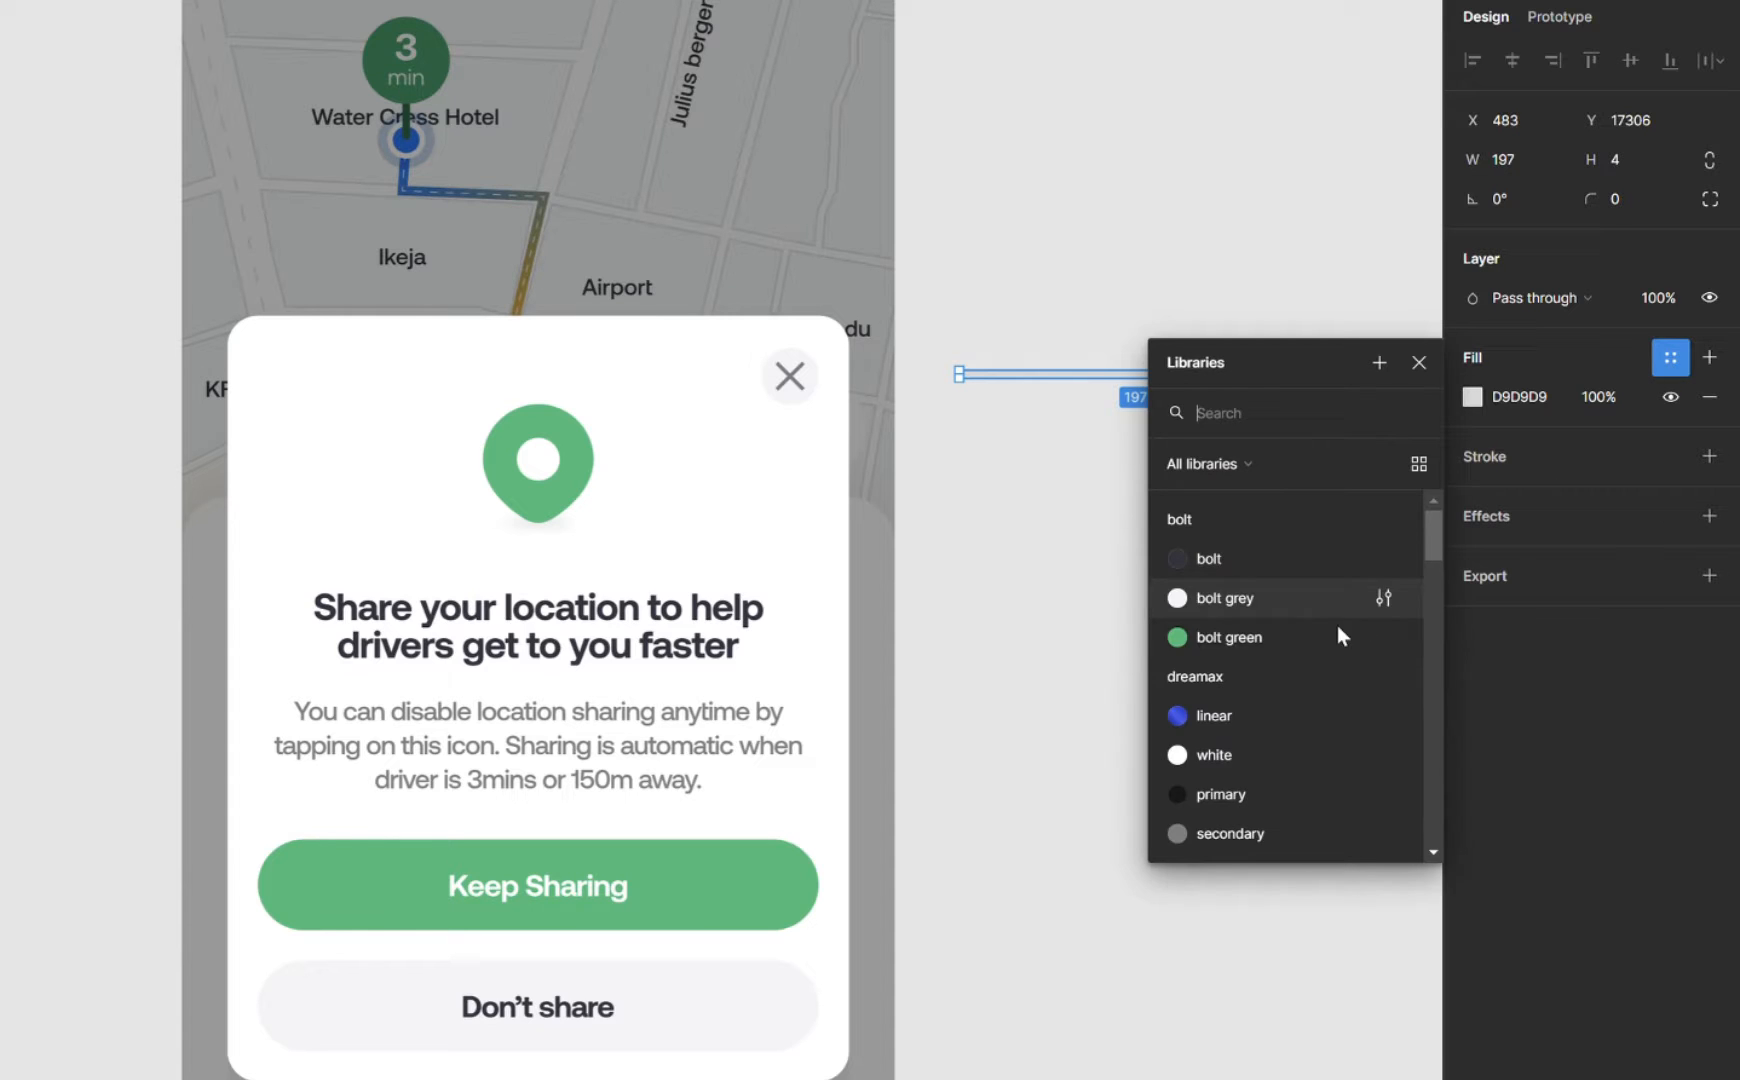
left_click(1228, 636)
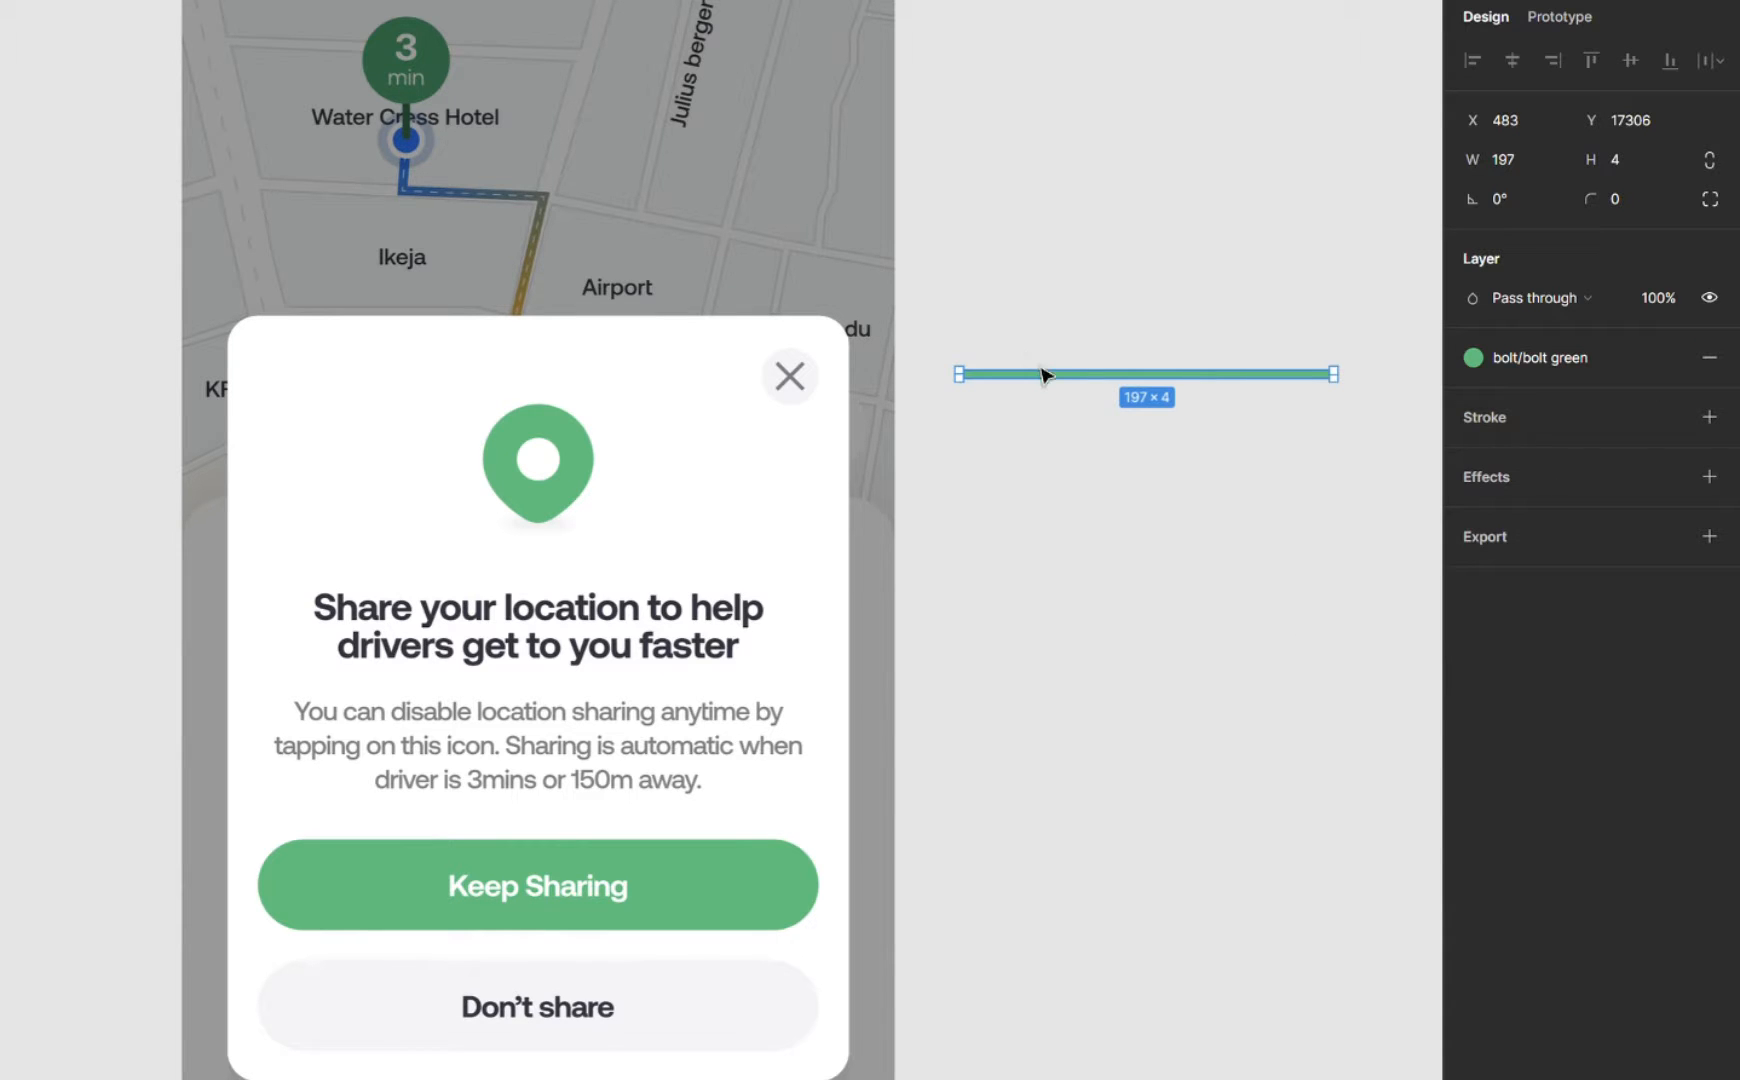
left_click_drag(1145, 374, 538, 339)
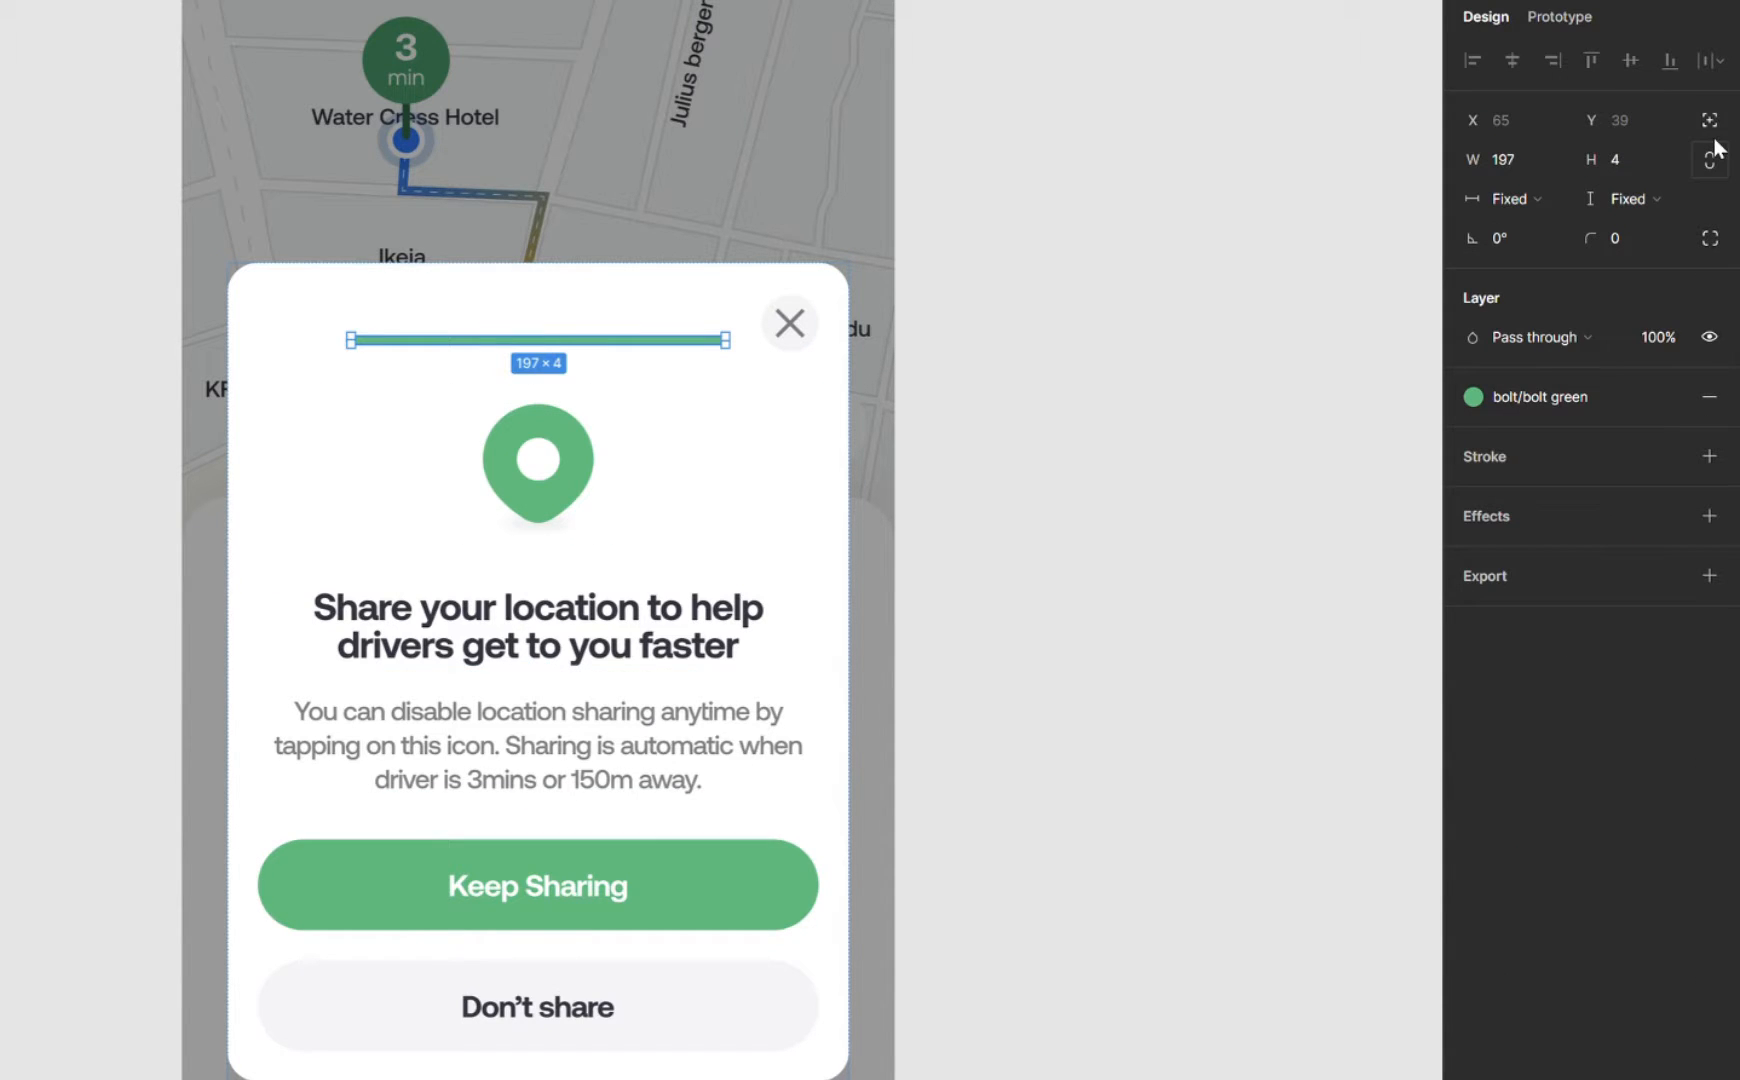
mouse_move(1710, 120)
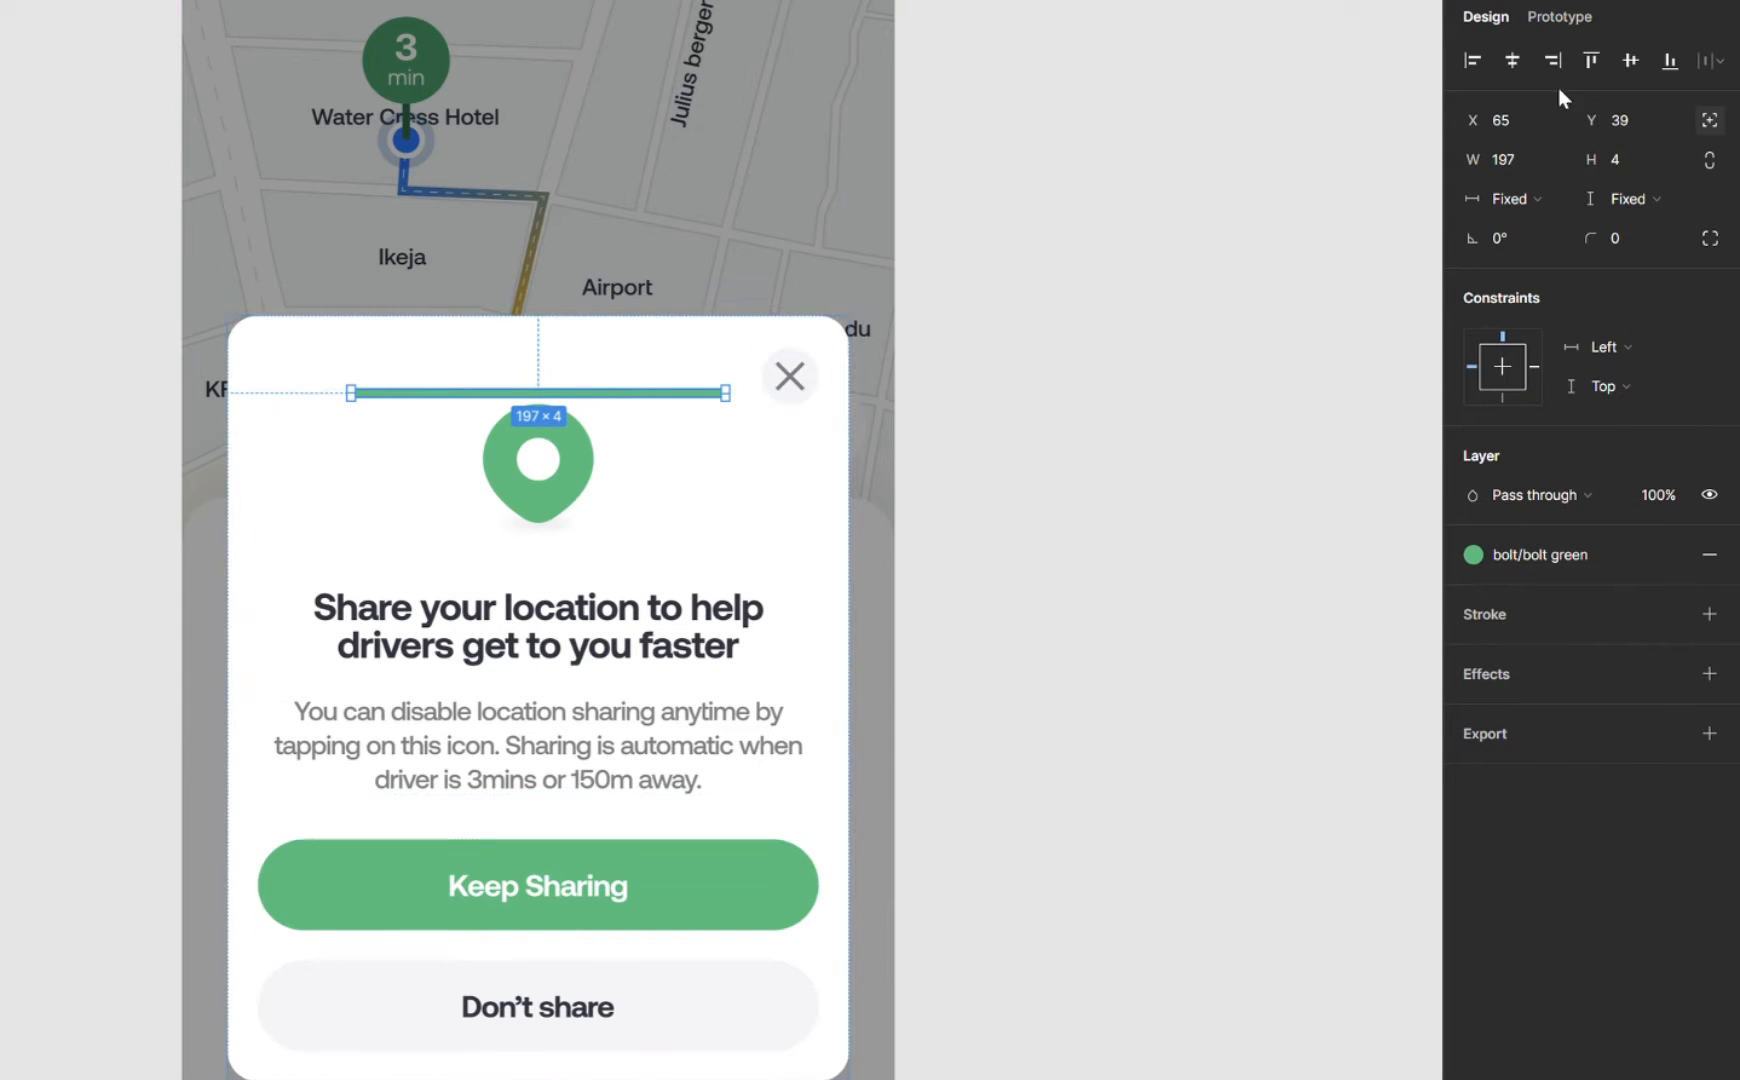
mouse_move(1511, 61)
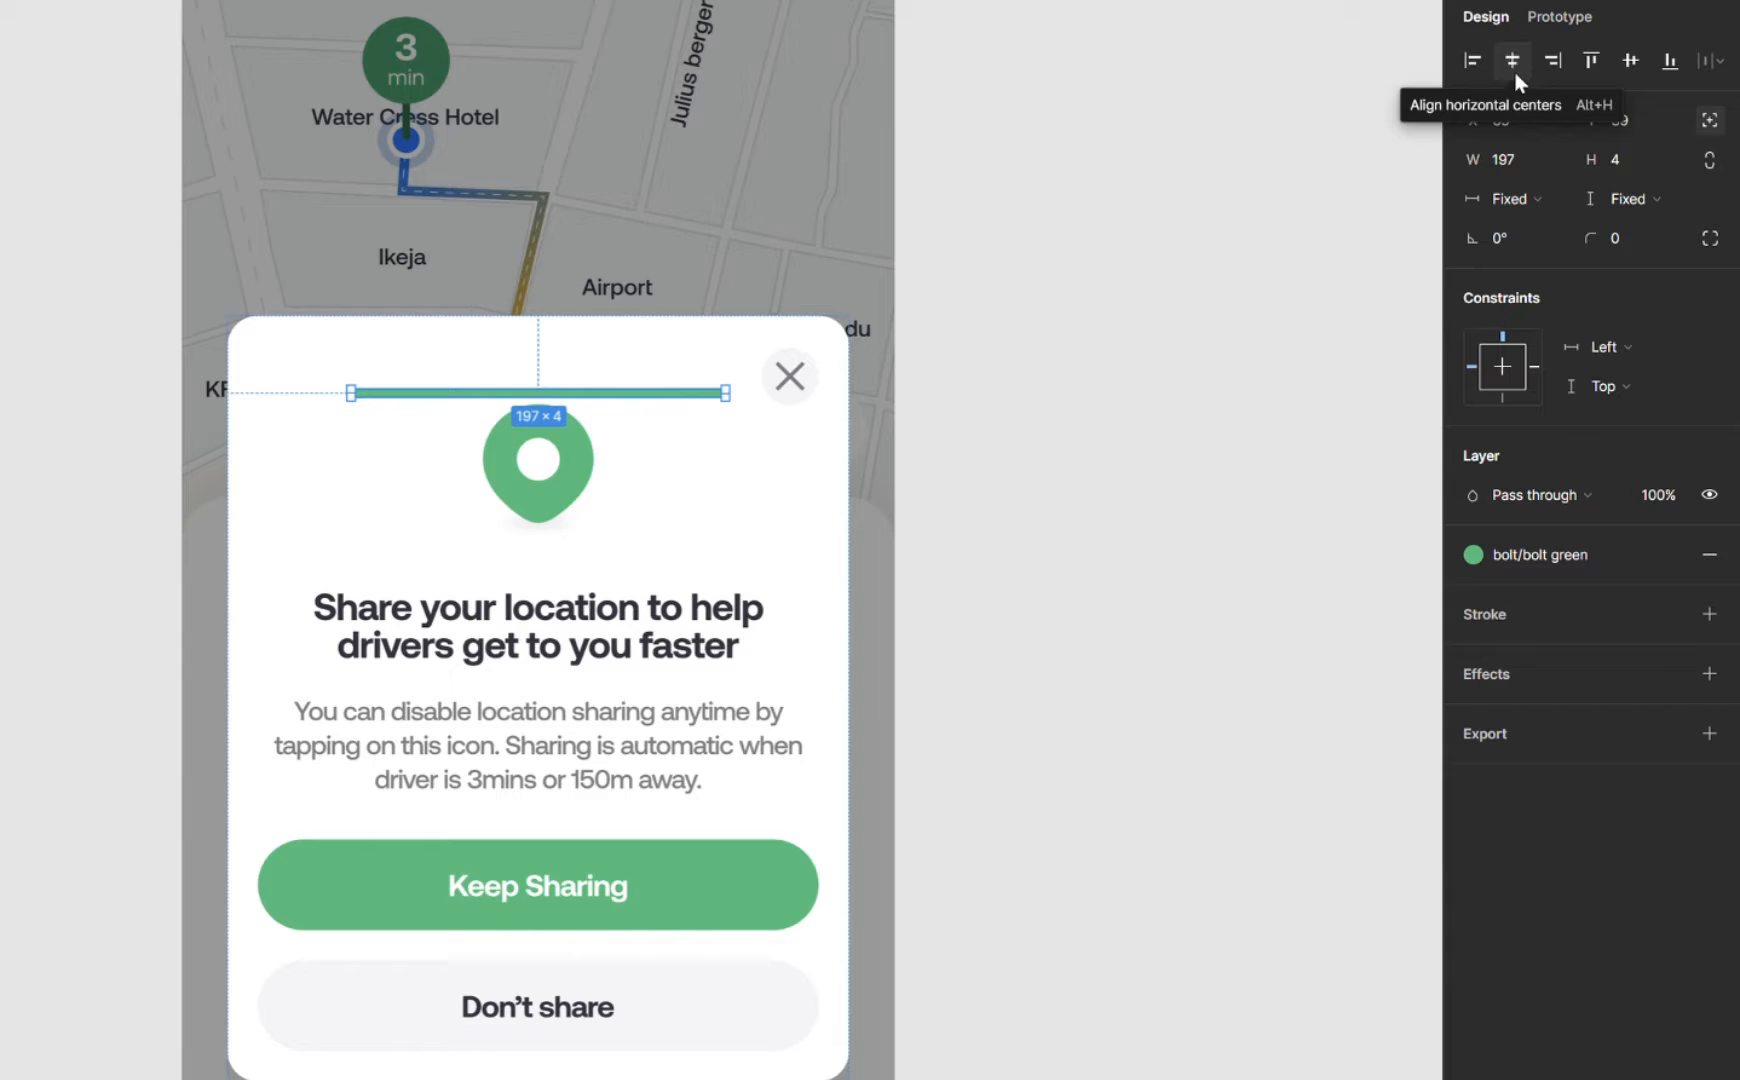
mouse_move(1552, 60)
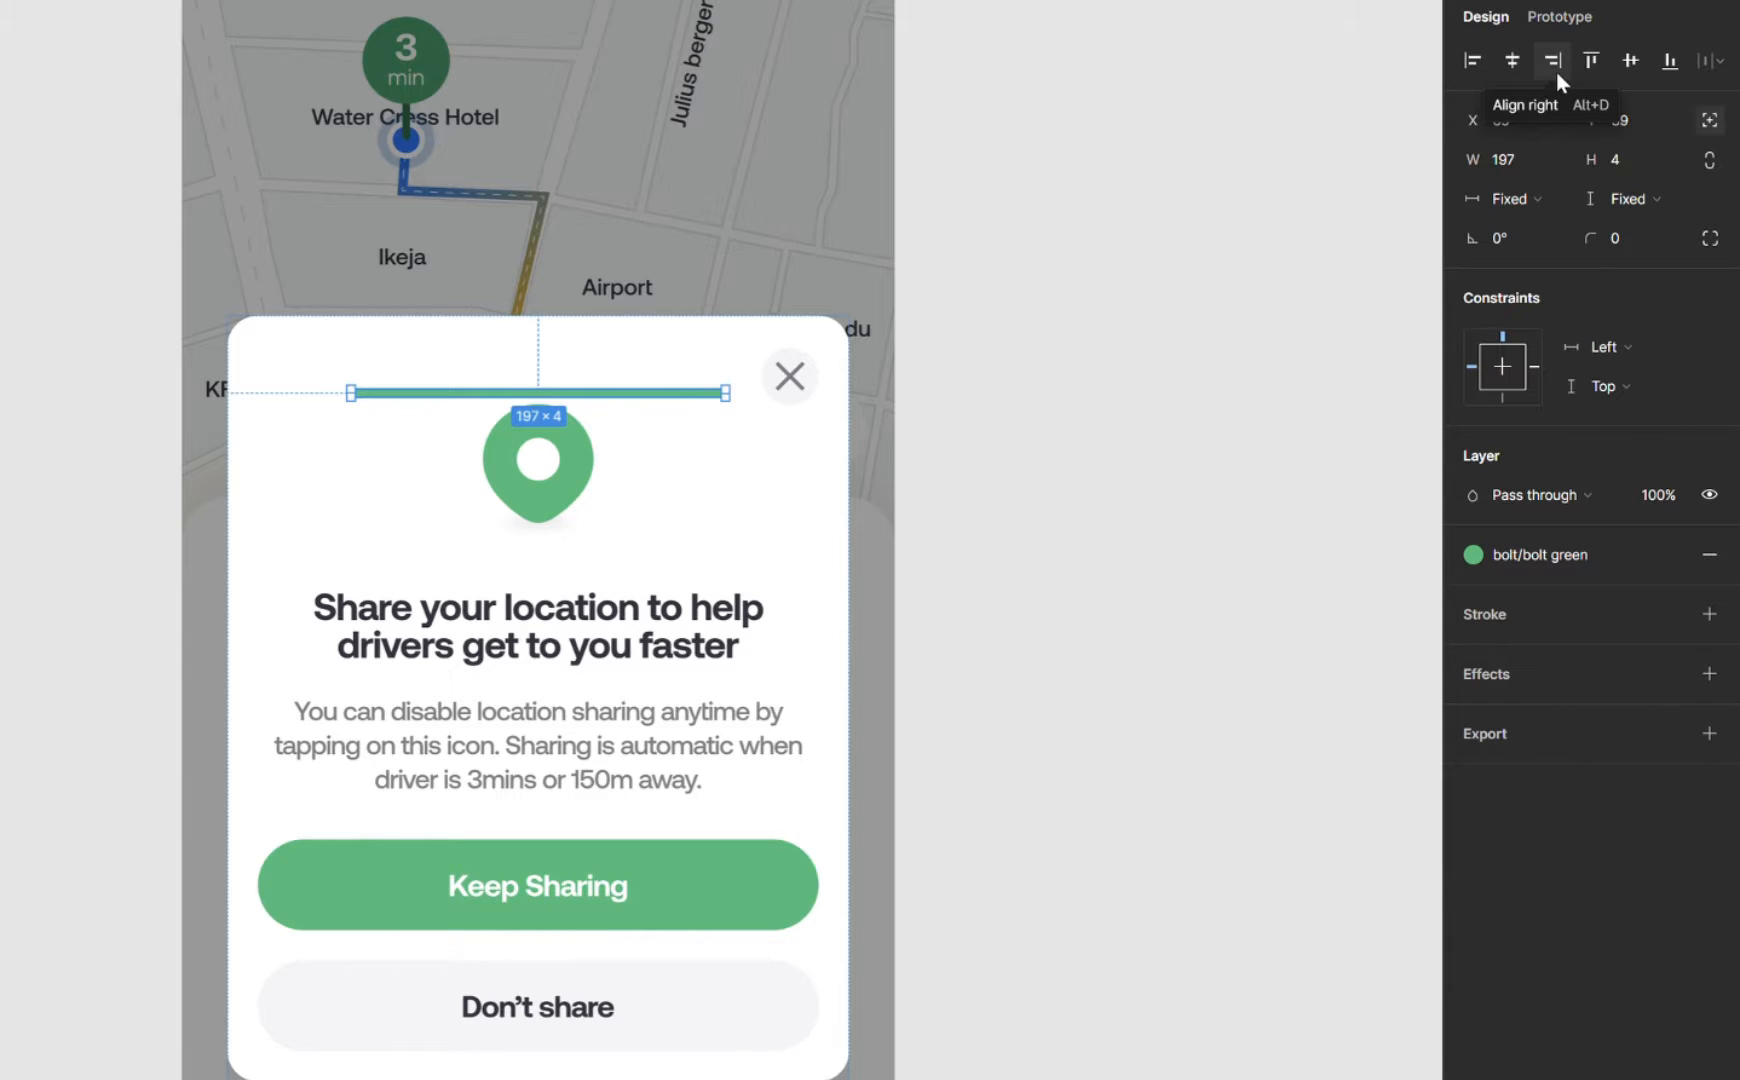
- Snap the green bar to the modal's top edge and deselect to check it
left_click(1511, 61)
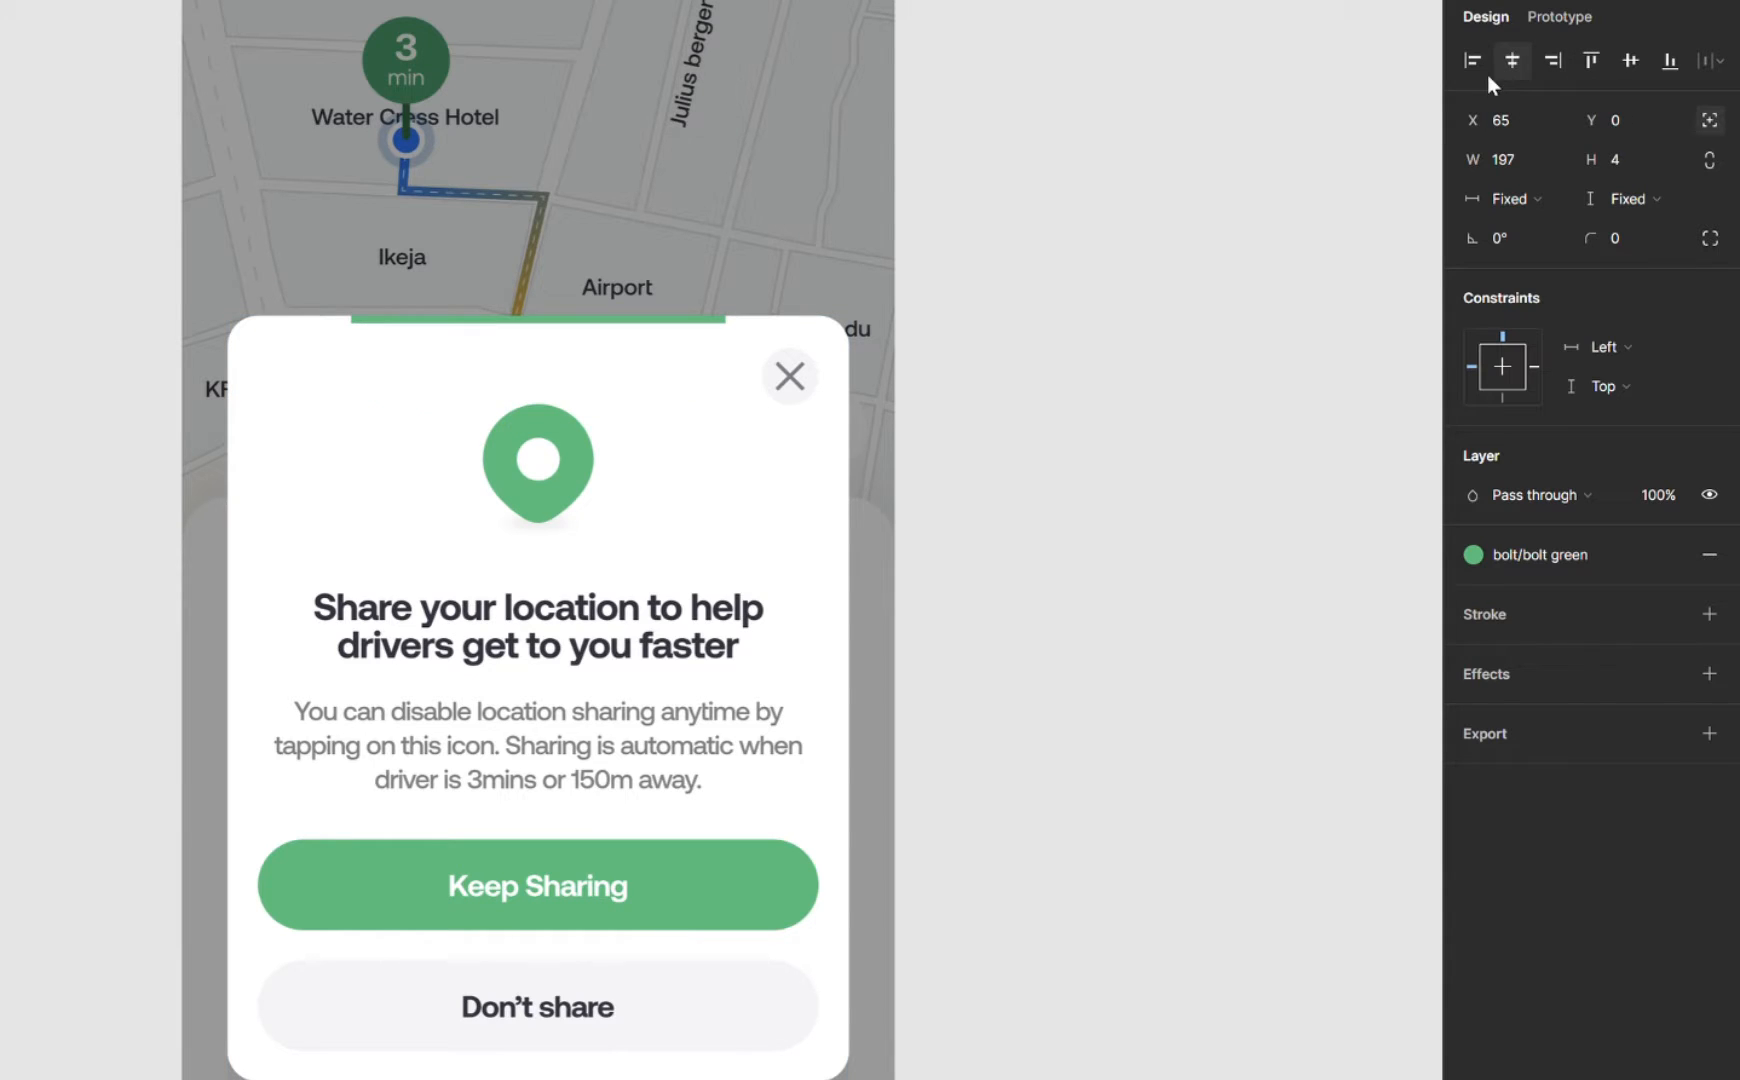
mouse_move(1474, 60)
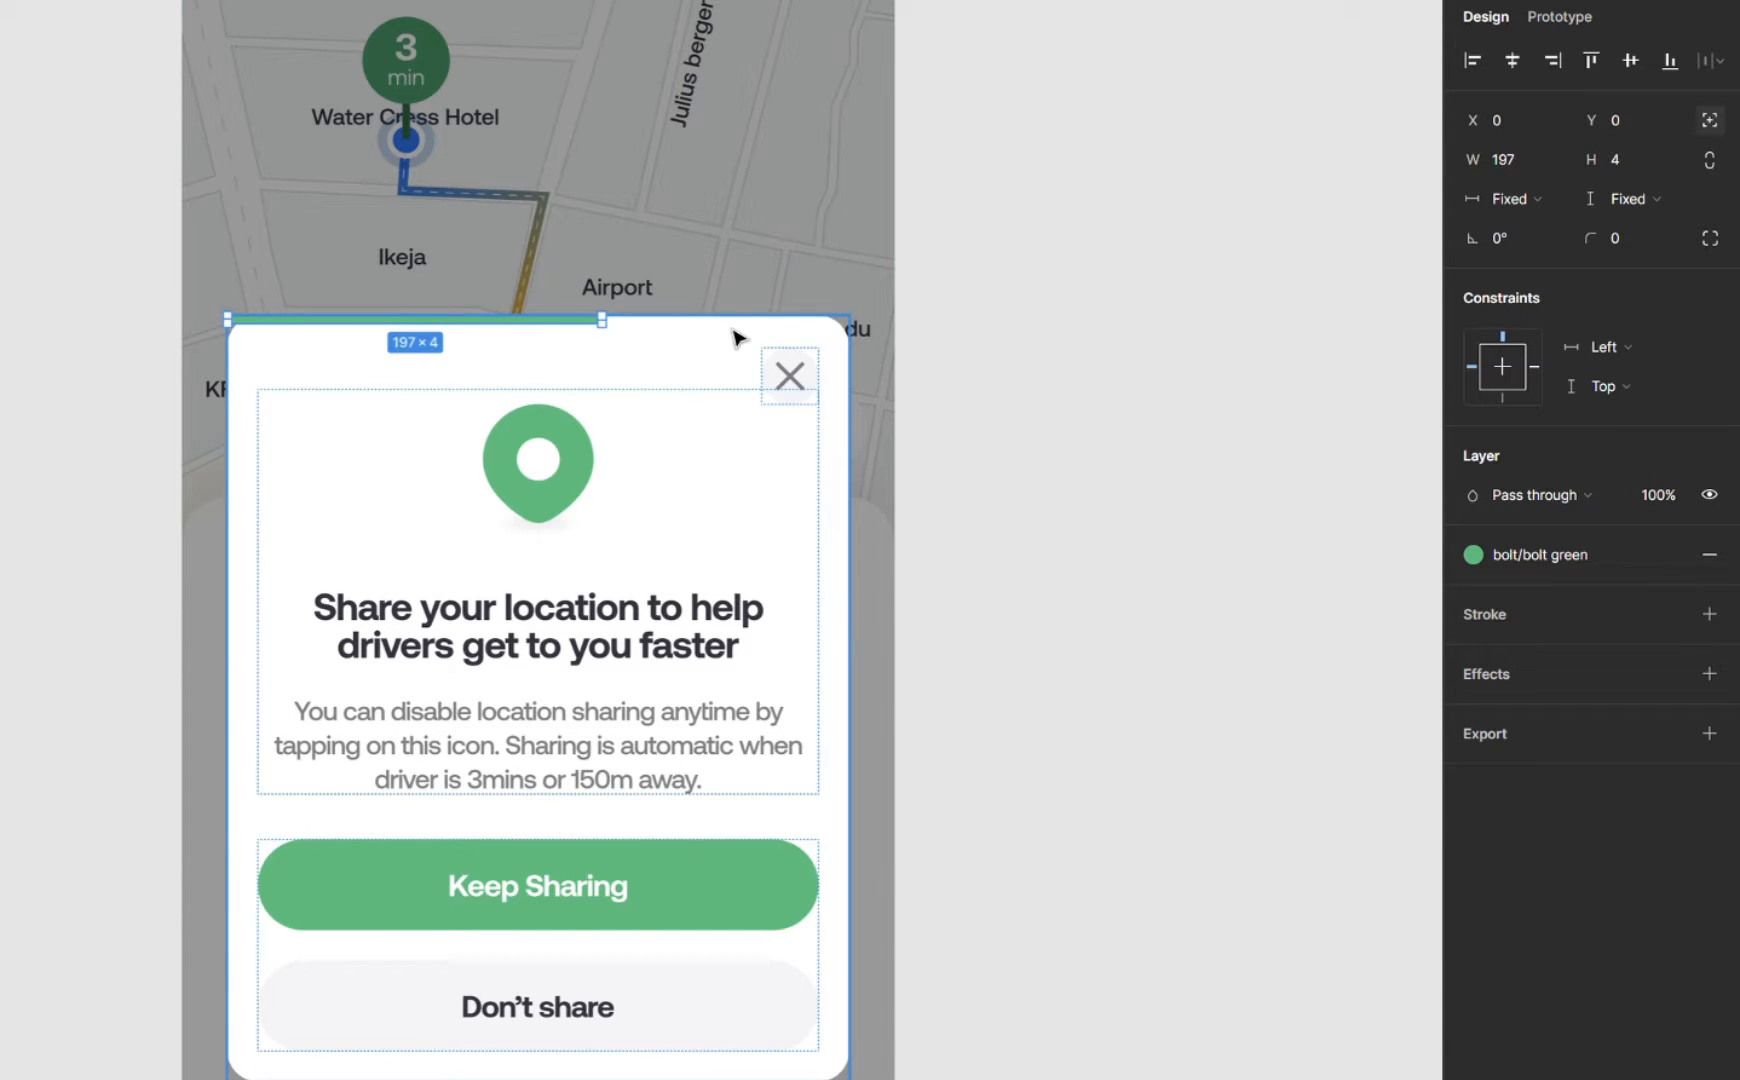
left_click(1058, 438)
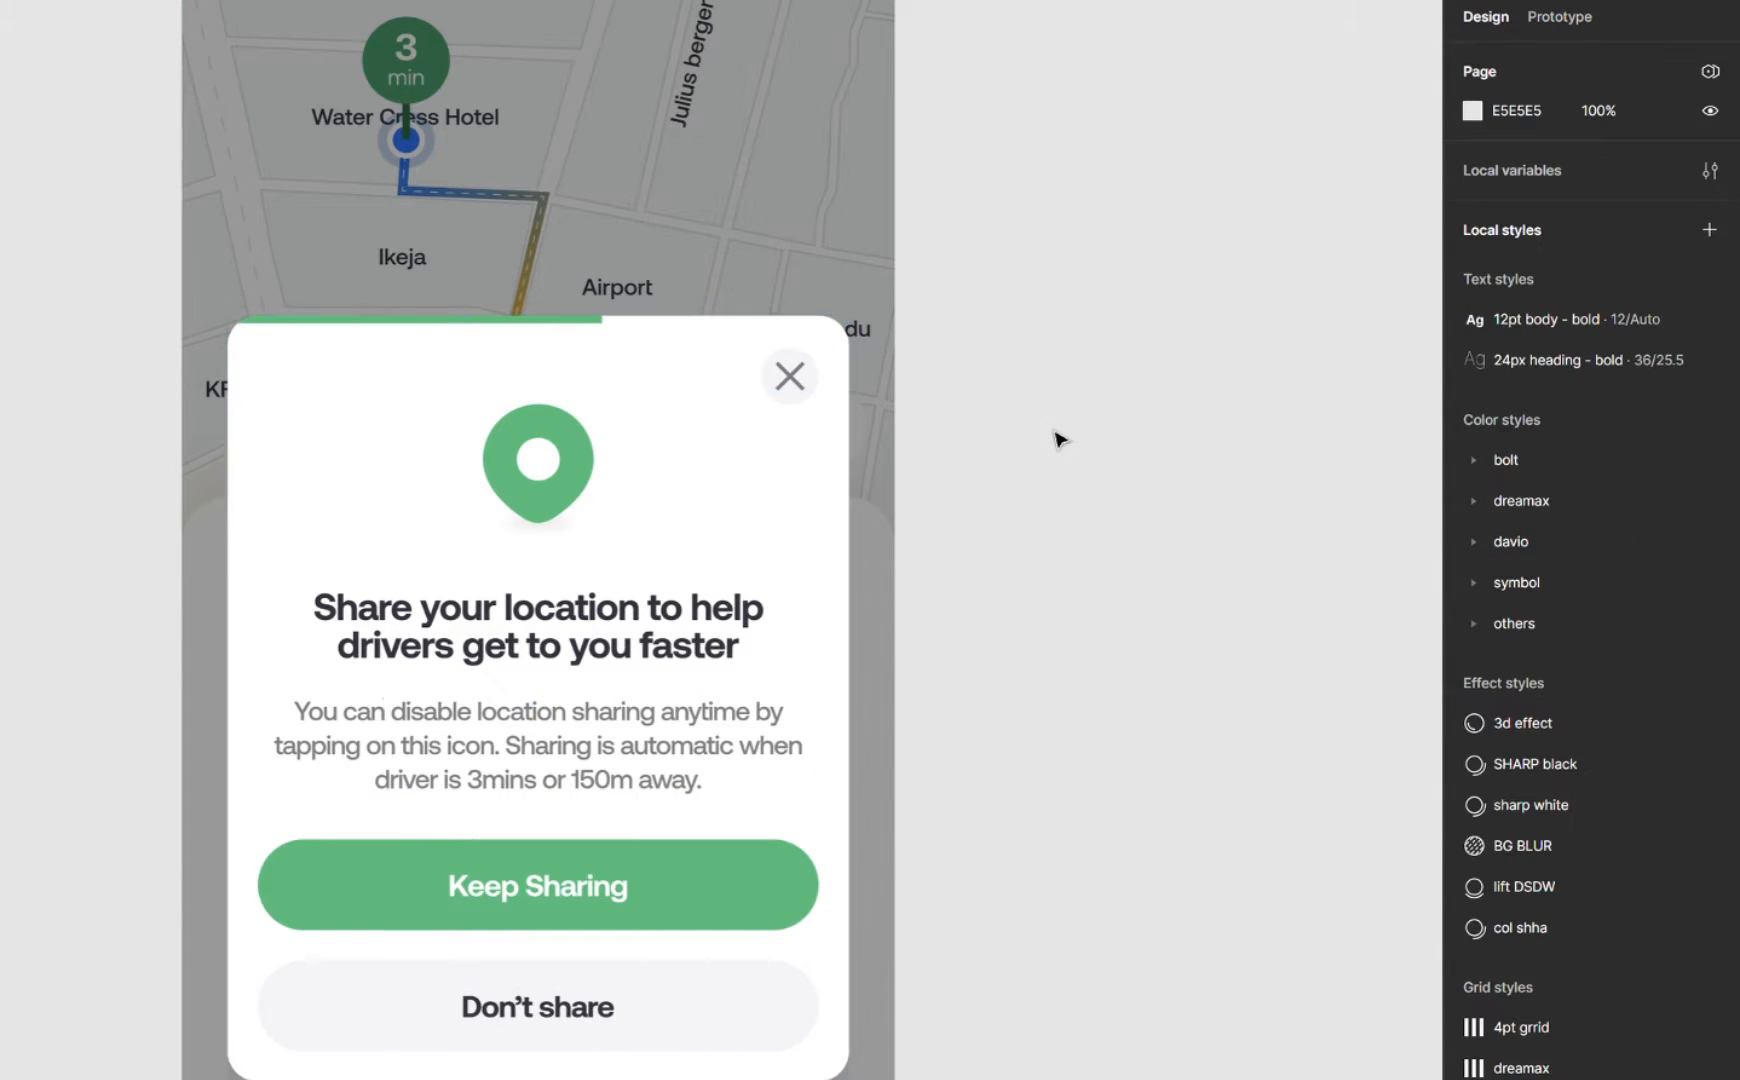
- Narrow the green bar to about half the modal's width
left_click(411, 320)
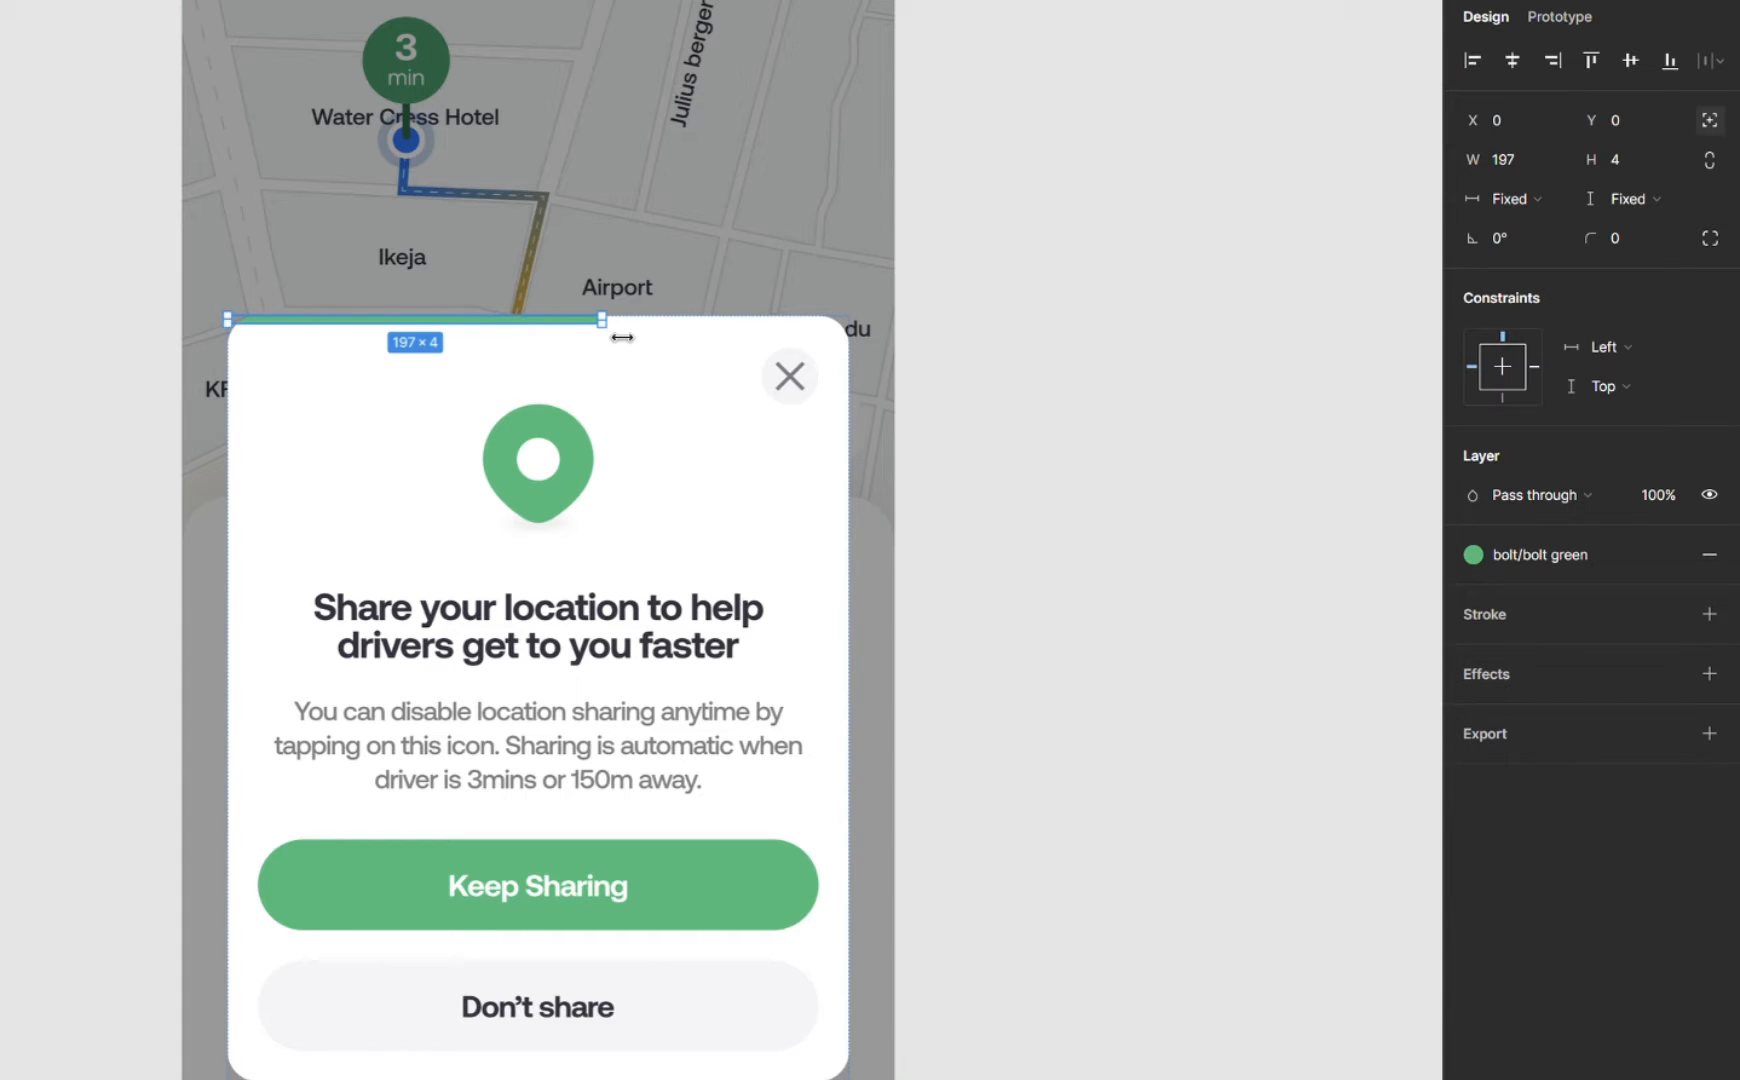
left_click_drag(603, 319, 466, 319)
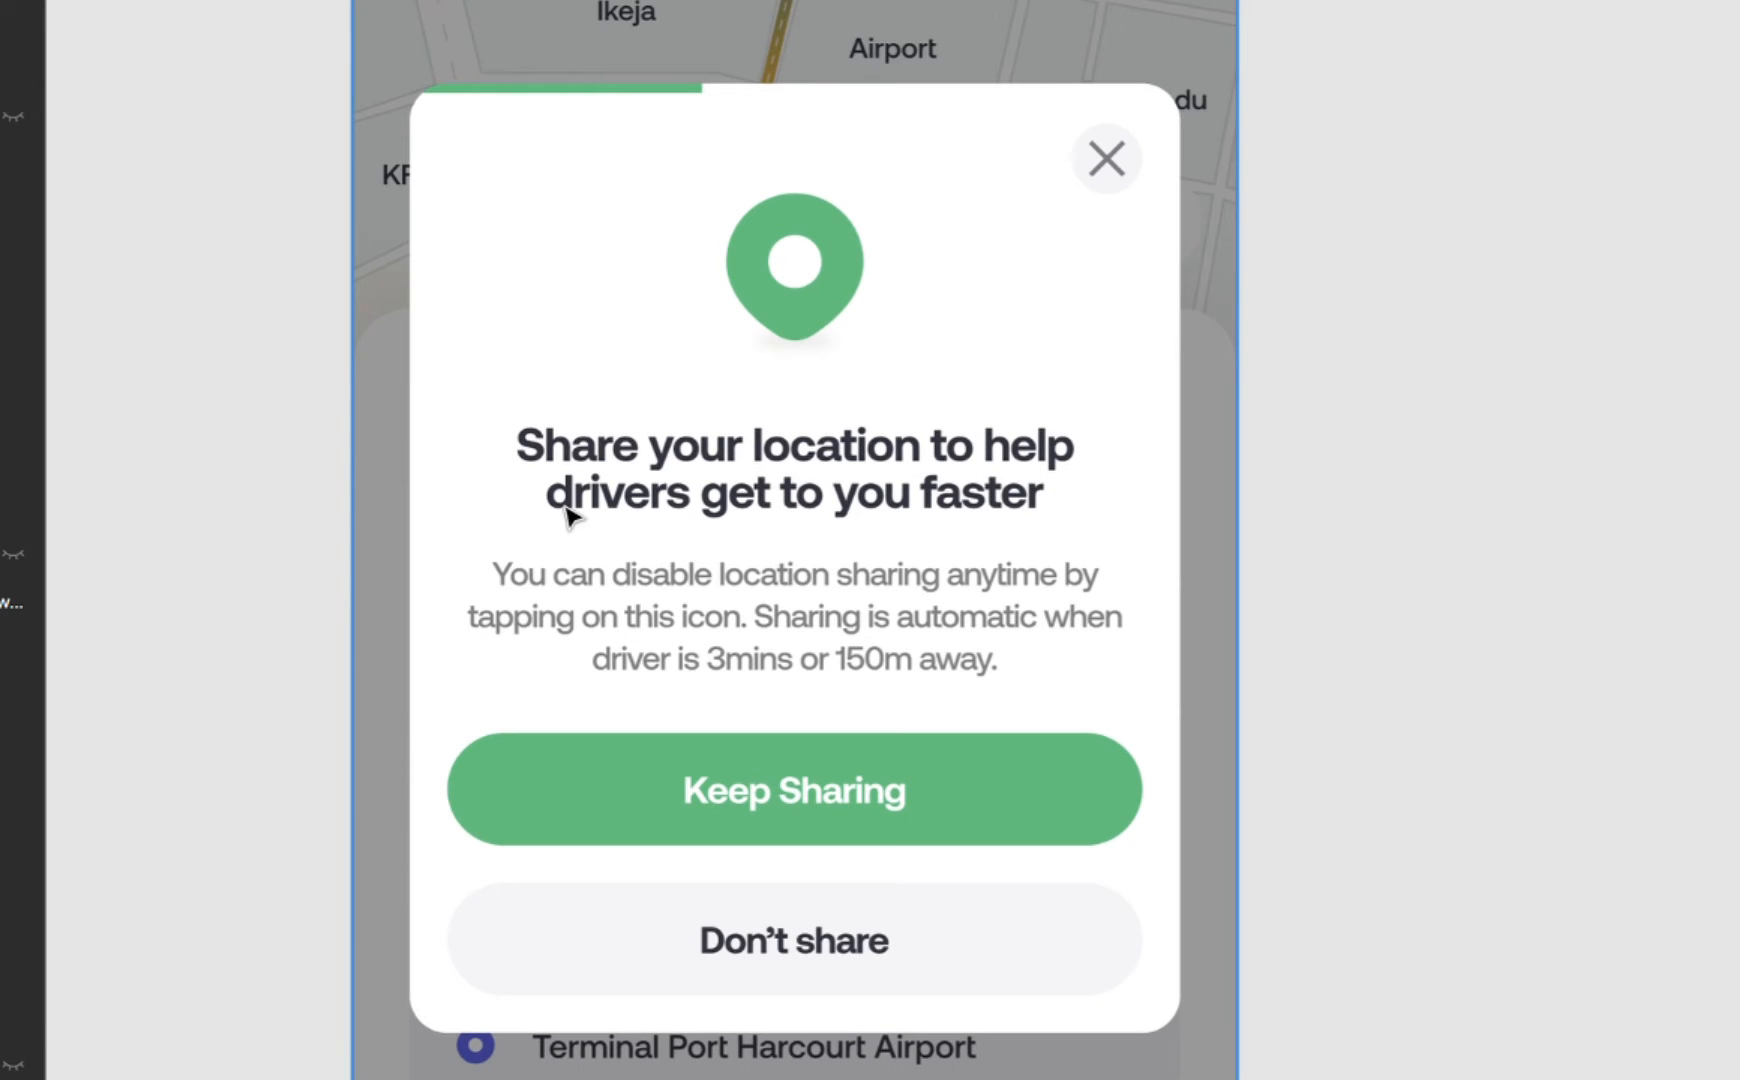
mouse_move(860, 466)
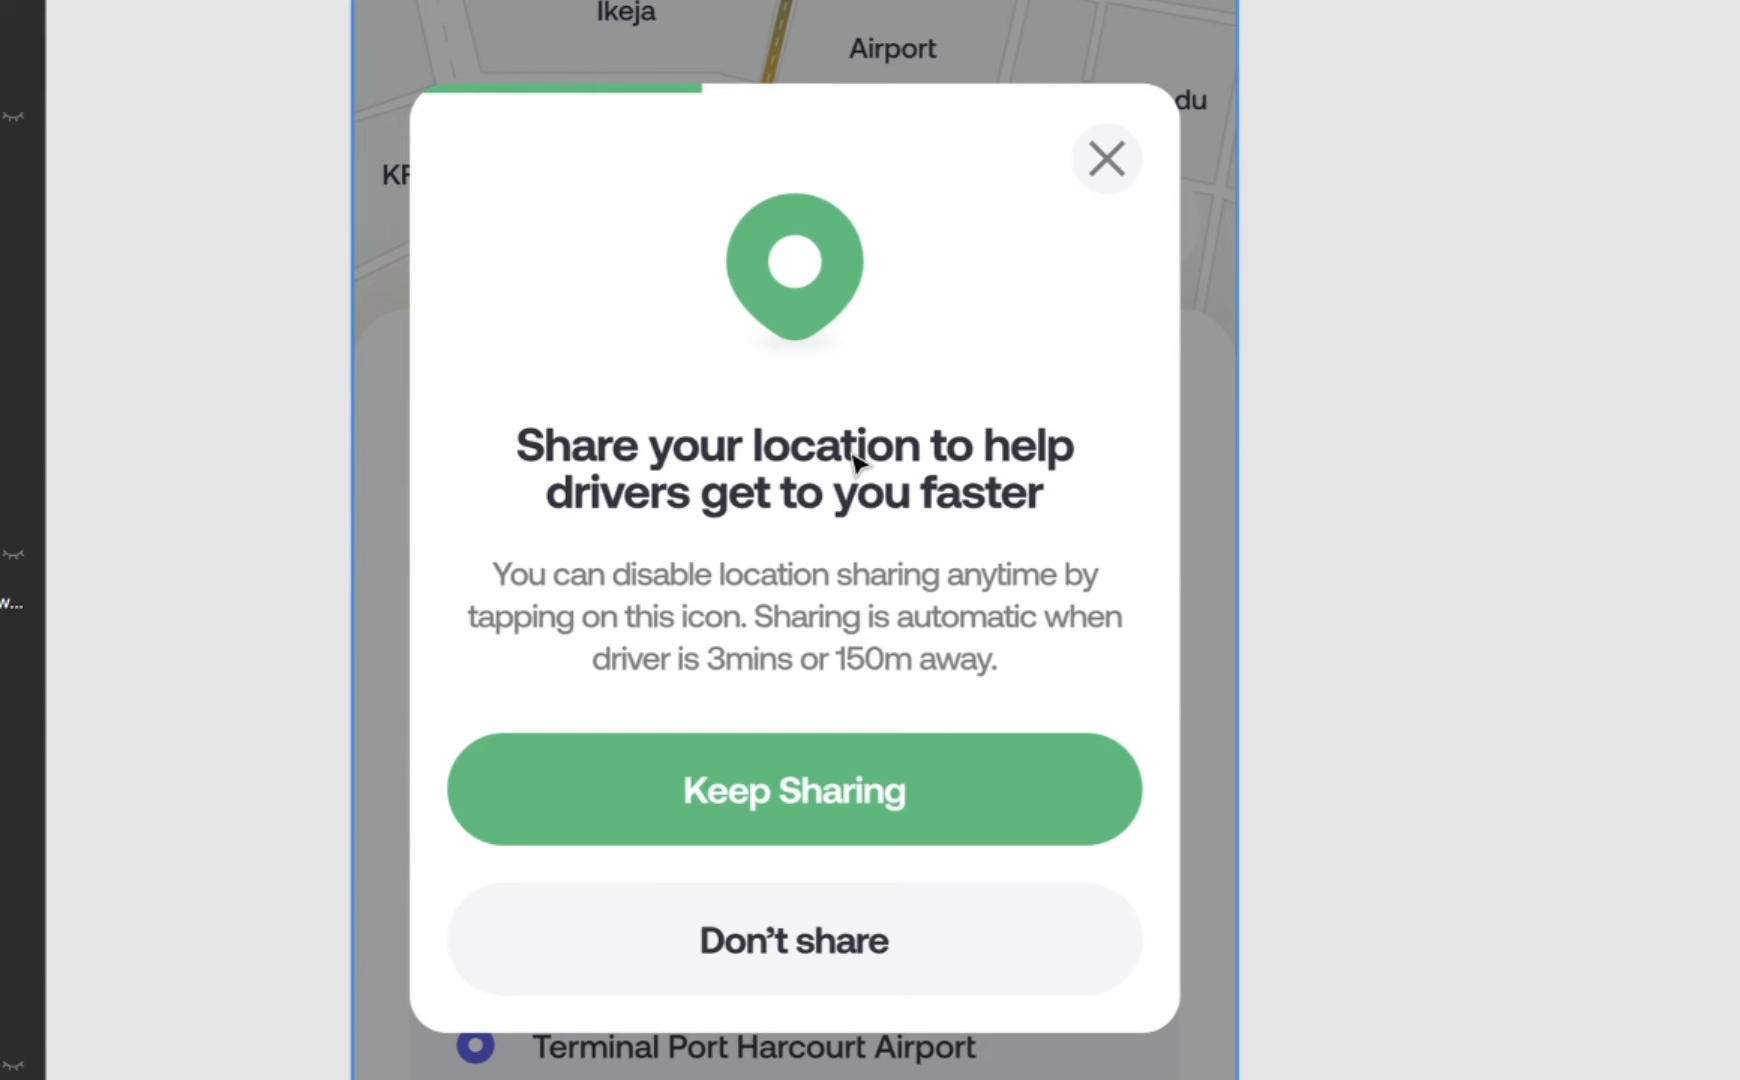